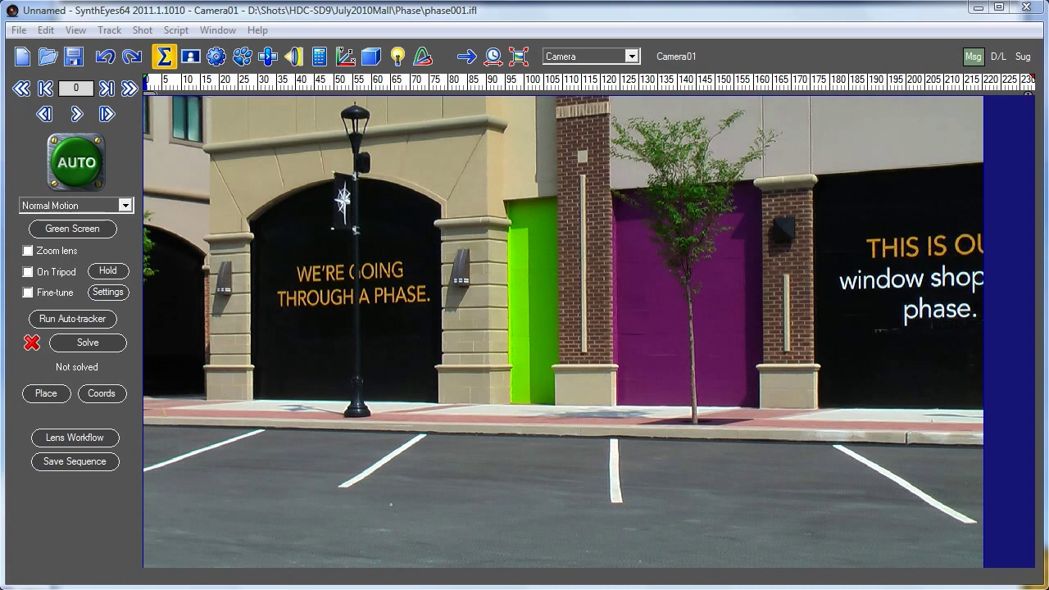
mouse_move(240, 236)
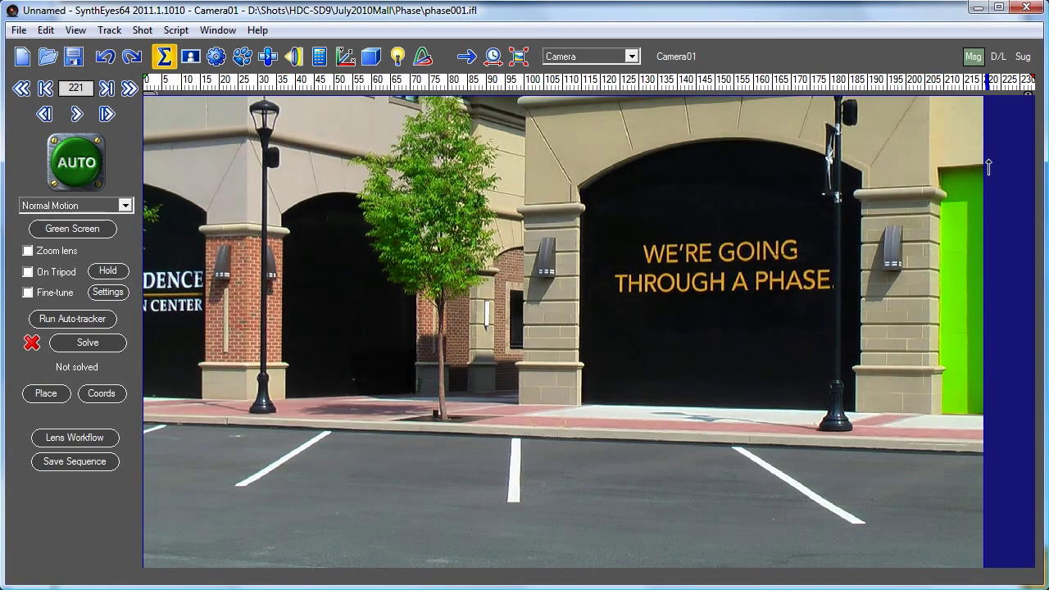
Rewind to frame 0 and auto-track and solve the mall shot to ~0.81 pixel error.
left_click(45, 88)
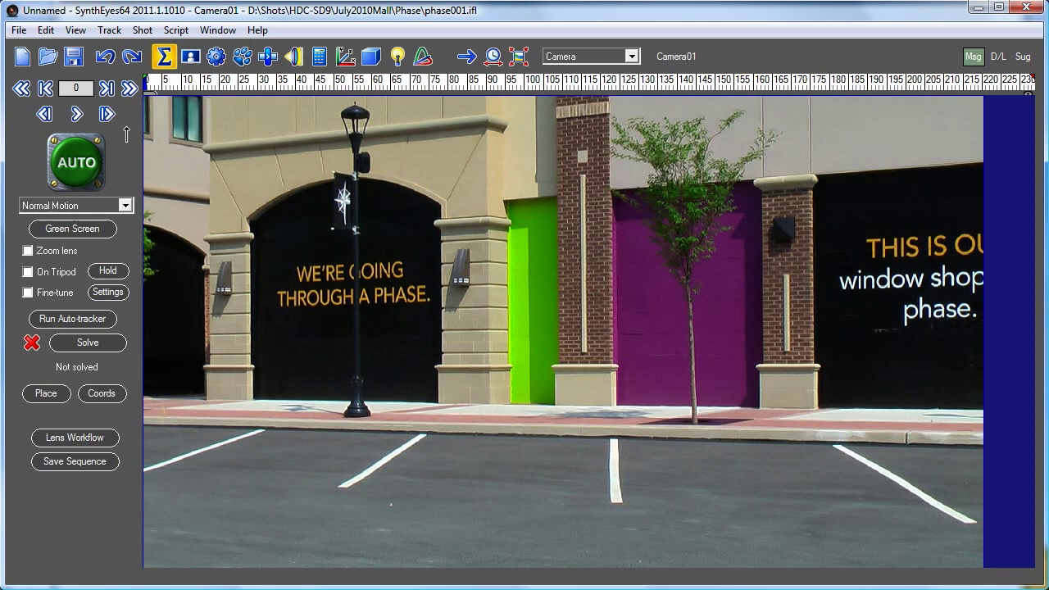
left_click(73, 319)
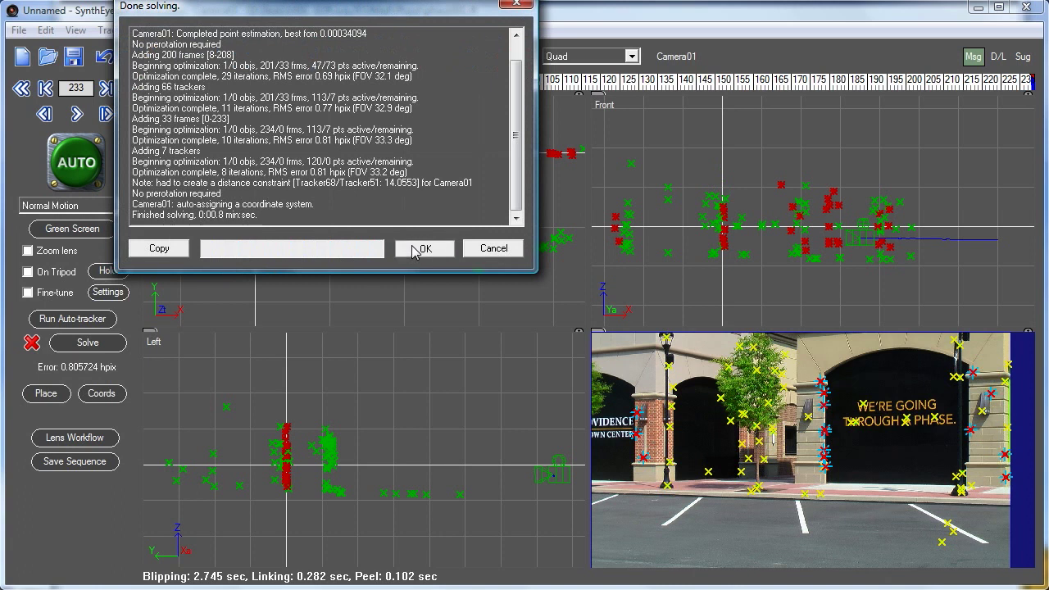
Clean up bad trackers with Fix and re-solve, reaching about 0.55 pixels error.
left_click(108, 30)
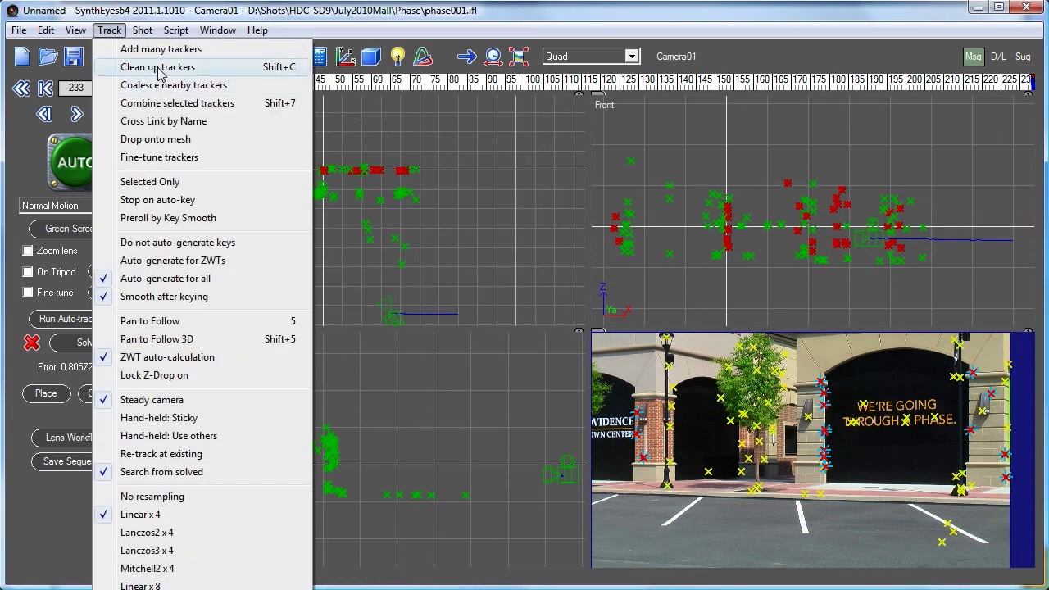
left_click(157, 66)
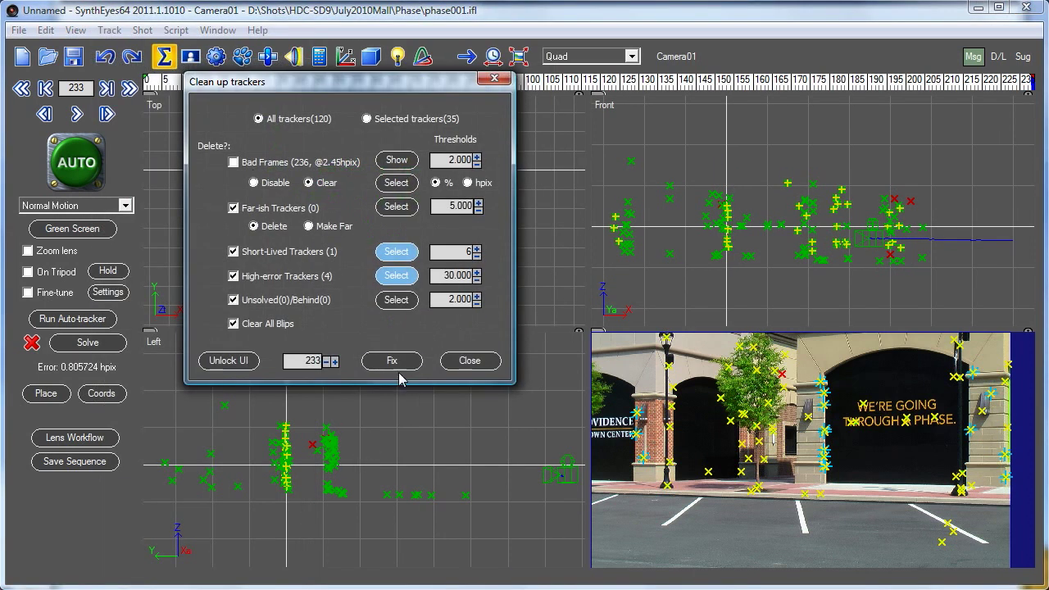
left_click(391, 361)
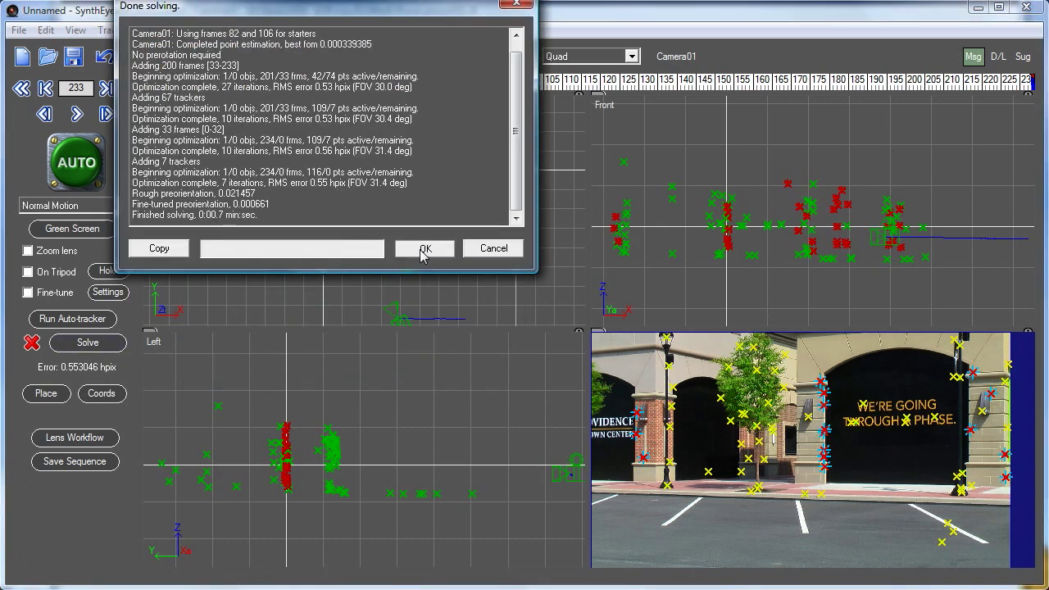
left_click(424, 249)
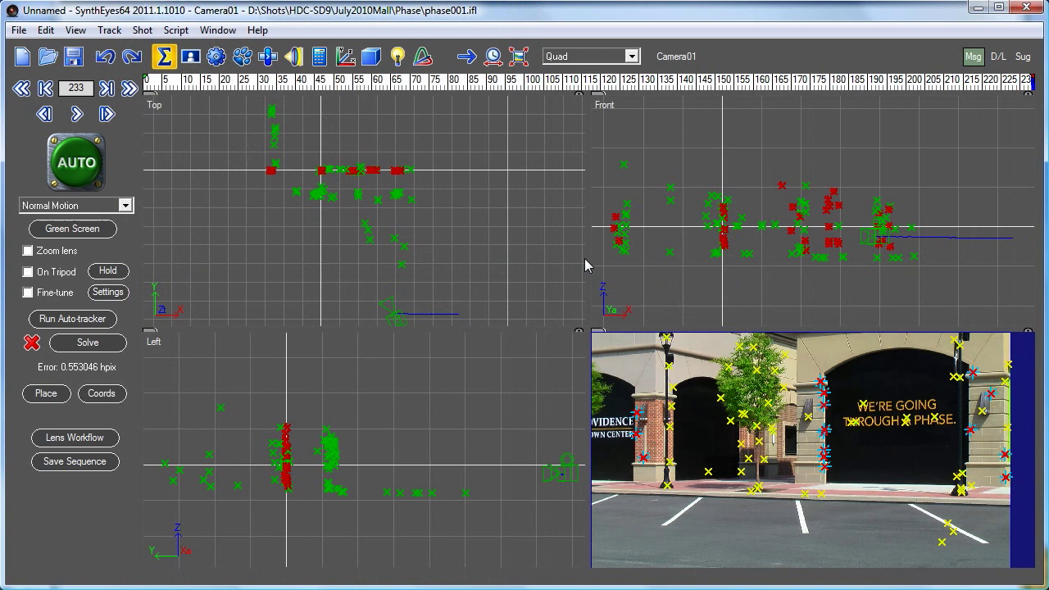
Open the 3D object controls panel.
left_click(370, 57)
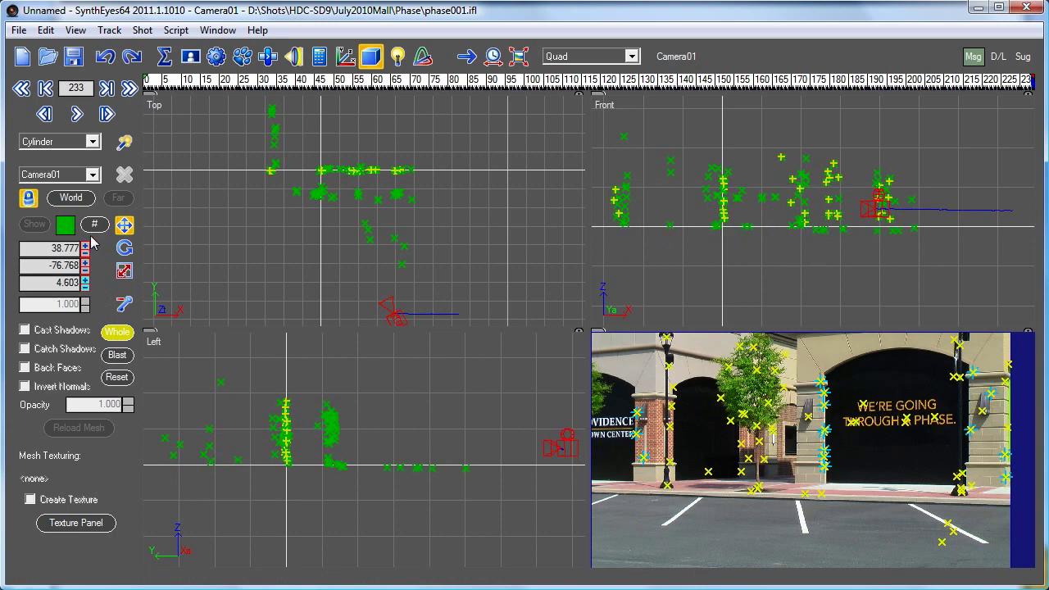
mouse_move(717, 227)
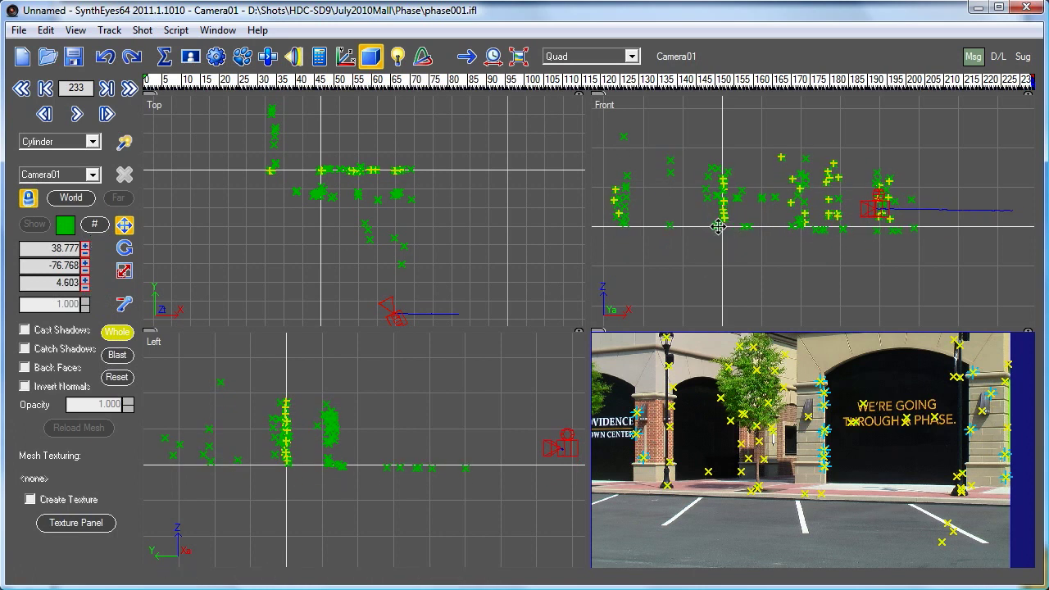
mouse_move(1005, 490)
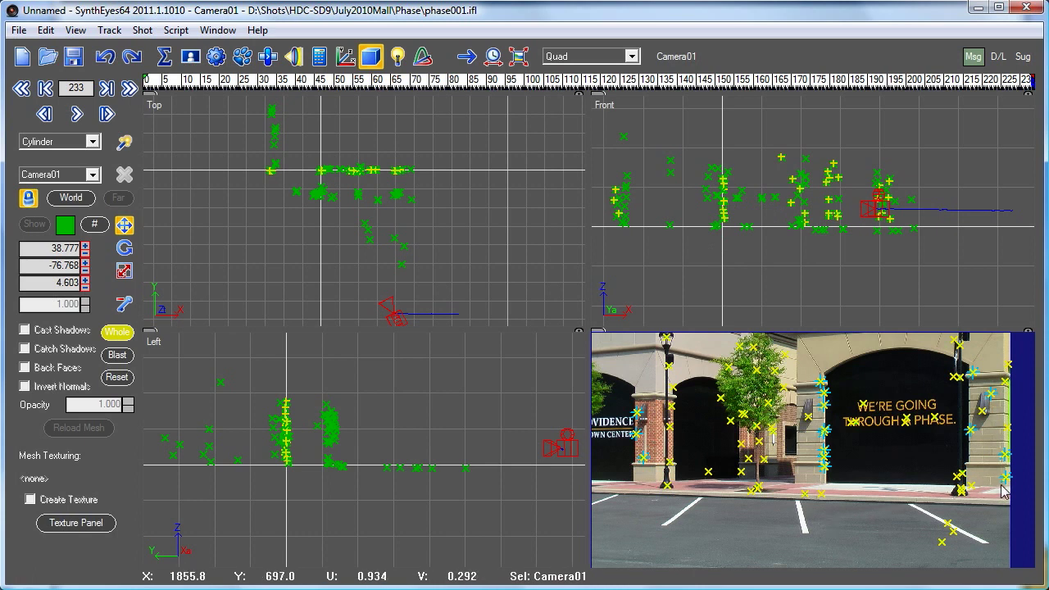
mouse_move(263, 235)
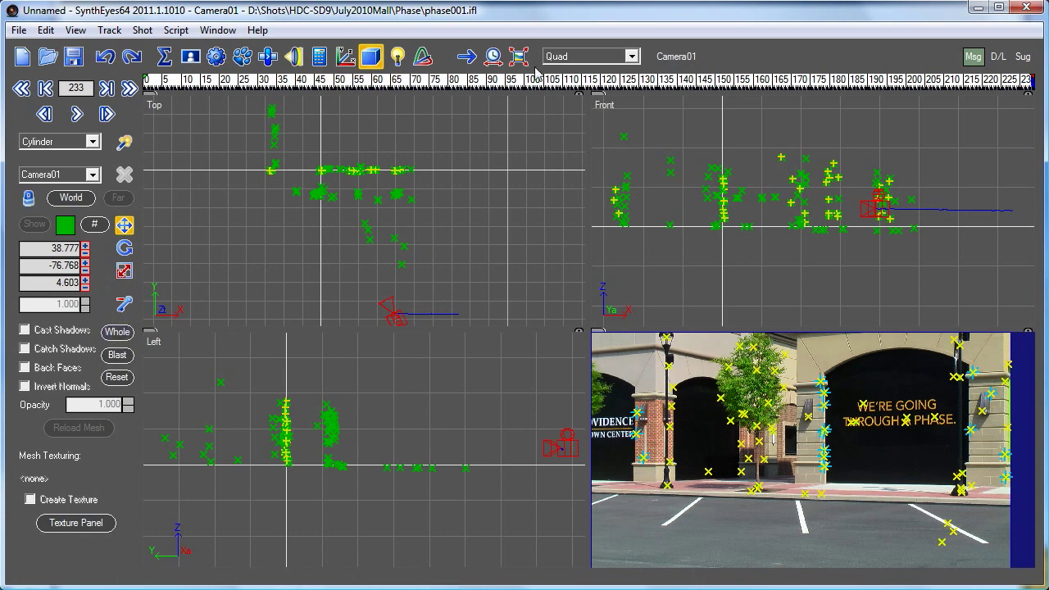
mouse_move(430, 88)
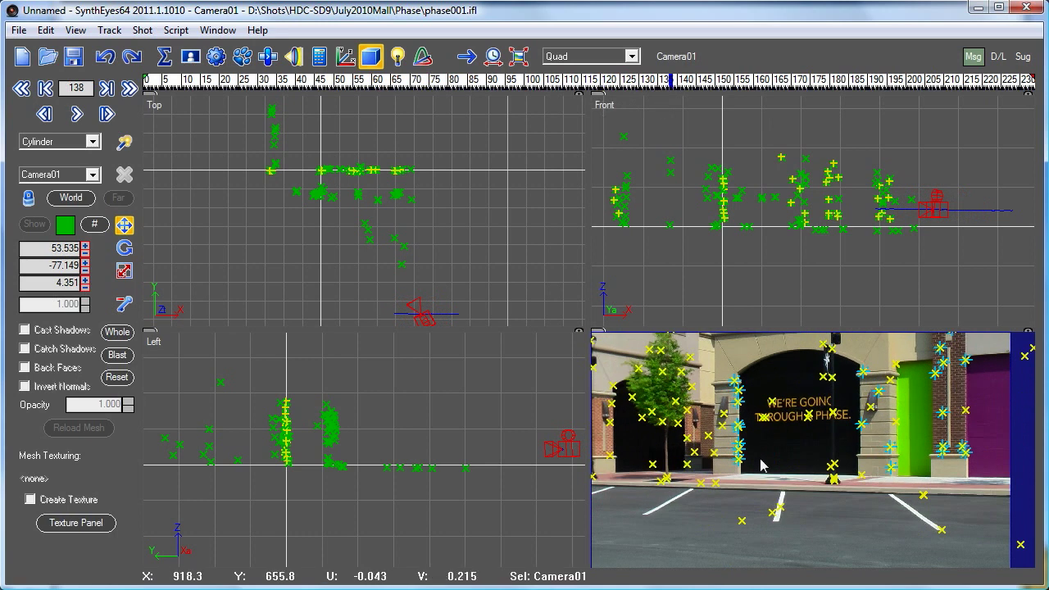
mouse_move(688, 451)
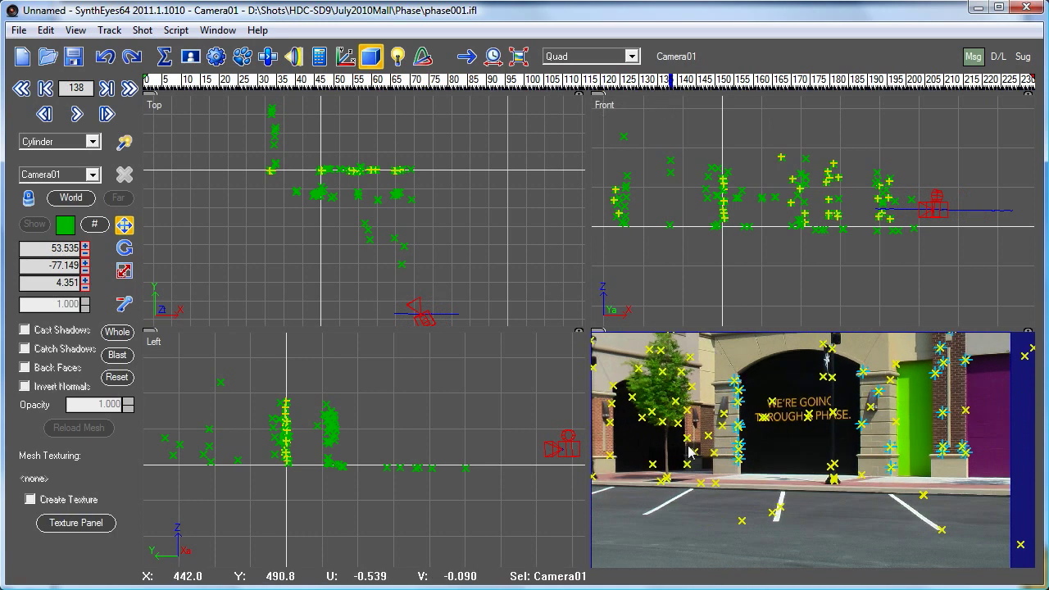
mouse_move(222, 107)
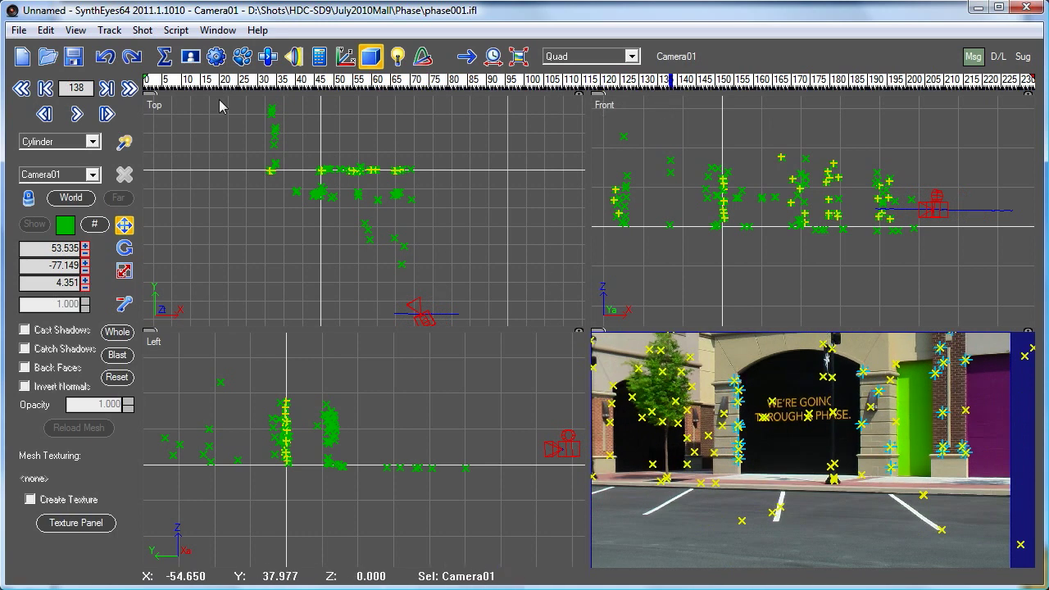
Switch to a single Perspective view and deselect the camera.
left_click(590, 56)
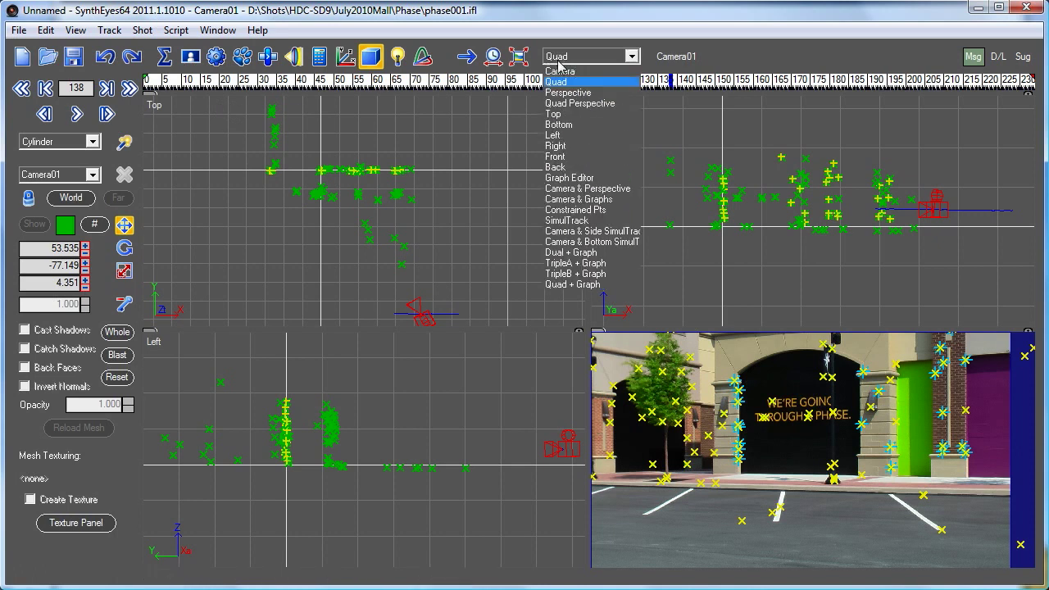
left_click(567, 93)
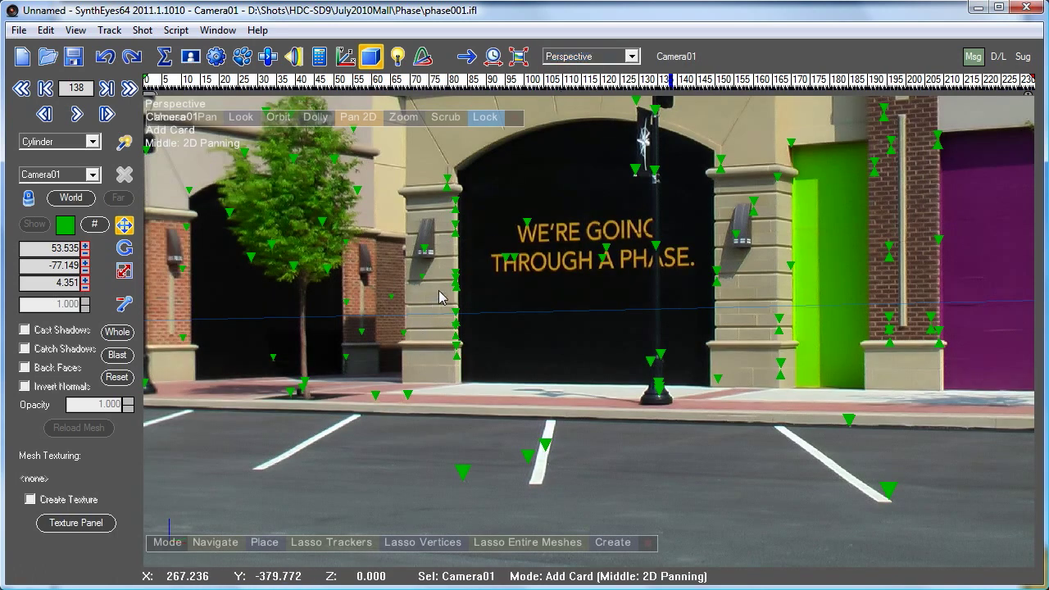
mouse_move(441, 268)
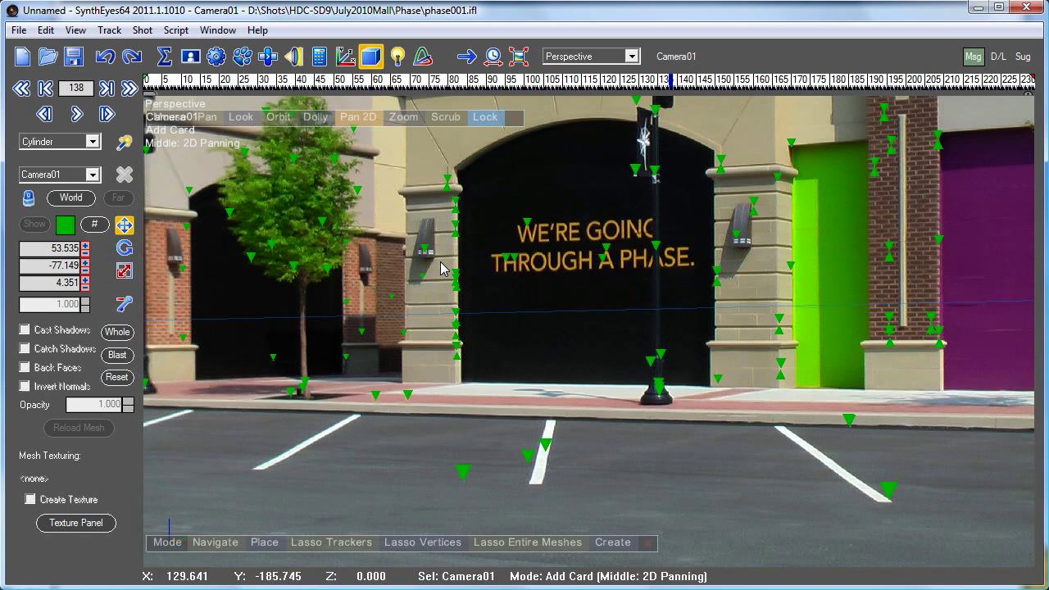
right_click(442, 268)
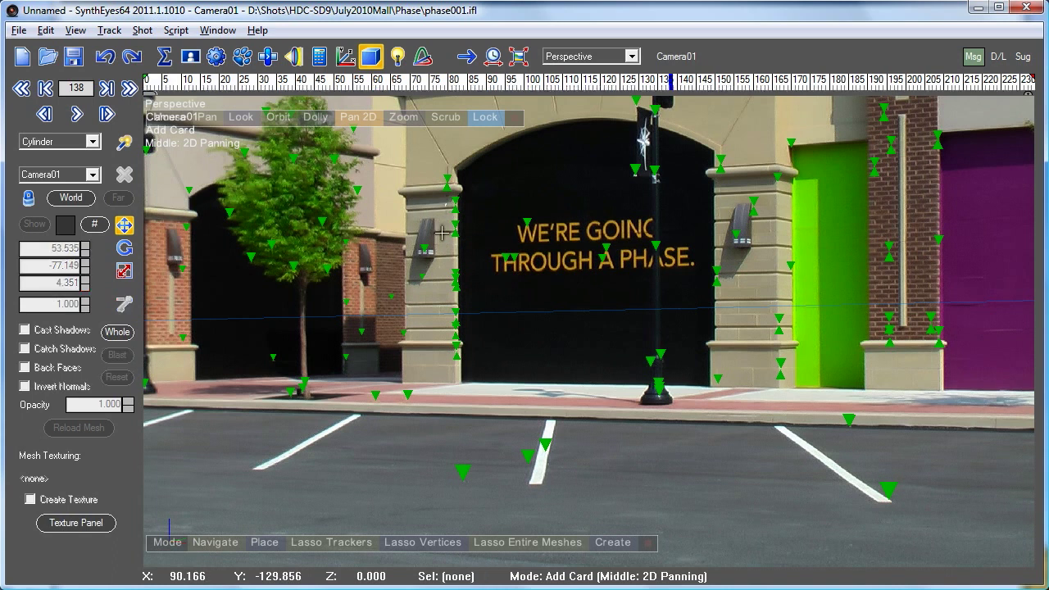
Lasso the 15 trackers along both archway pillar edges.
left_click_drag(442, 234, 684, 340)
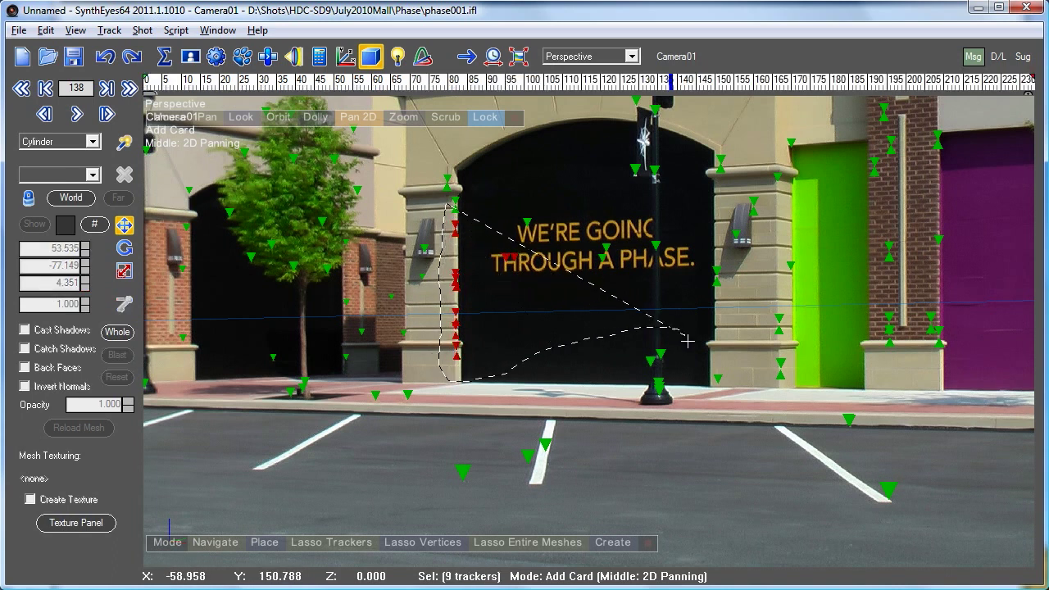
left_click_drag(683, 340, 786, 297)
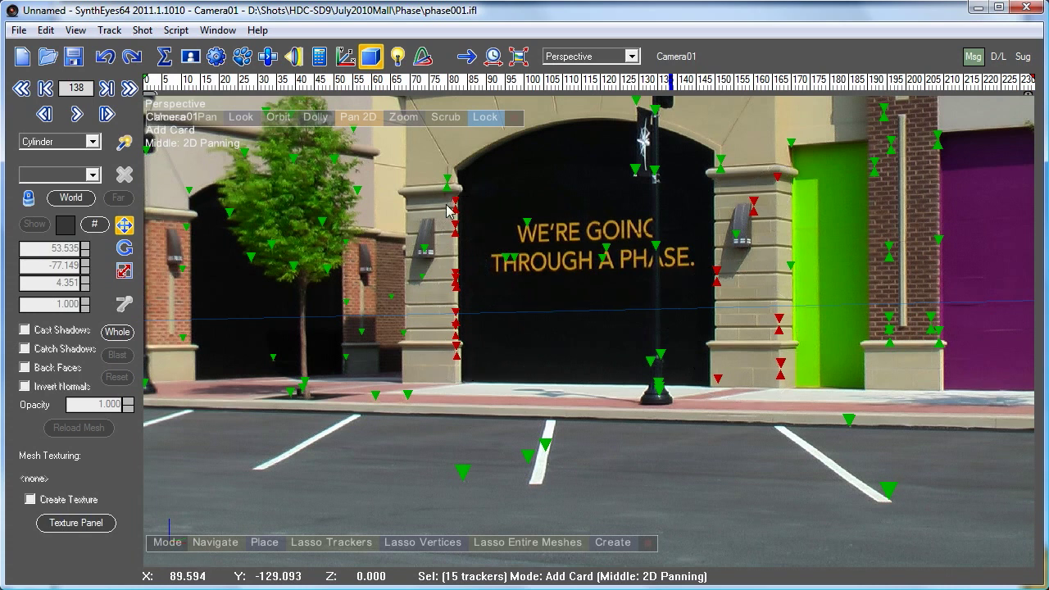
mouse_move(453, 213)
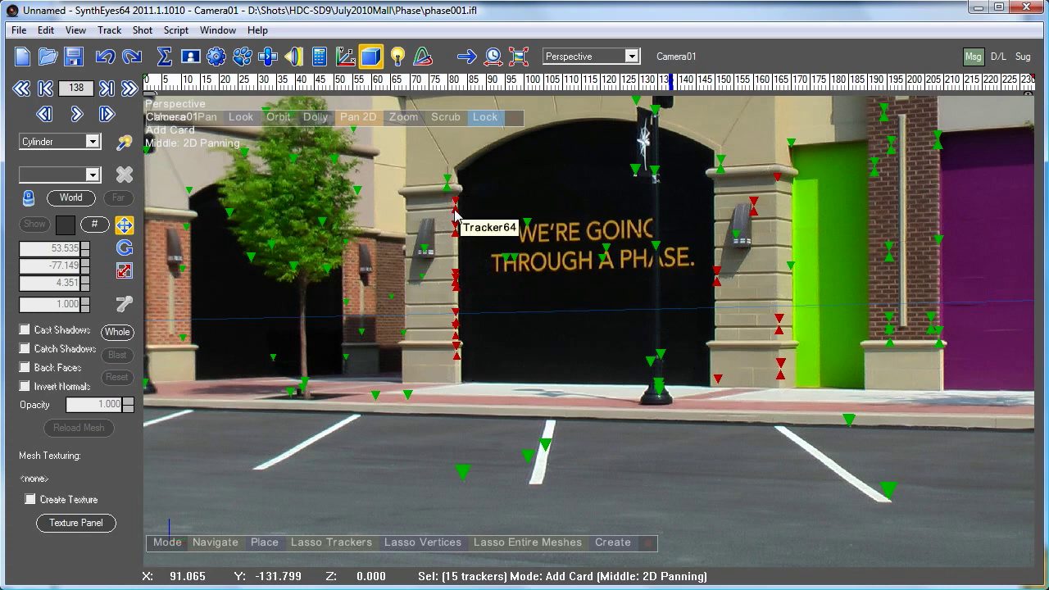
mouse_move(442, 339)
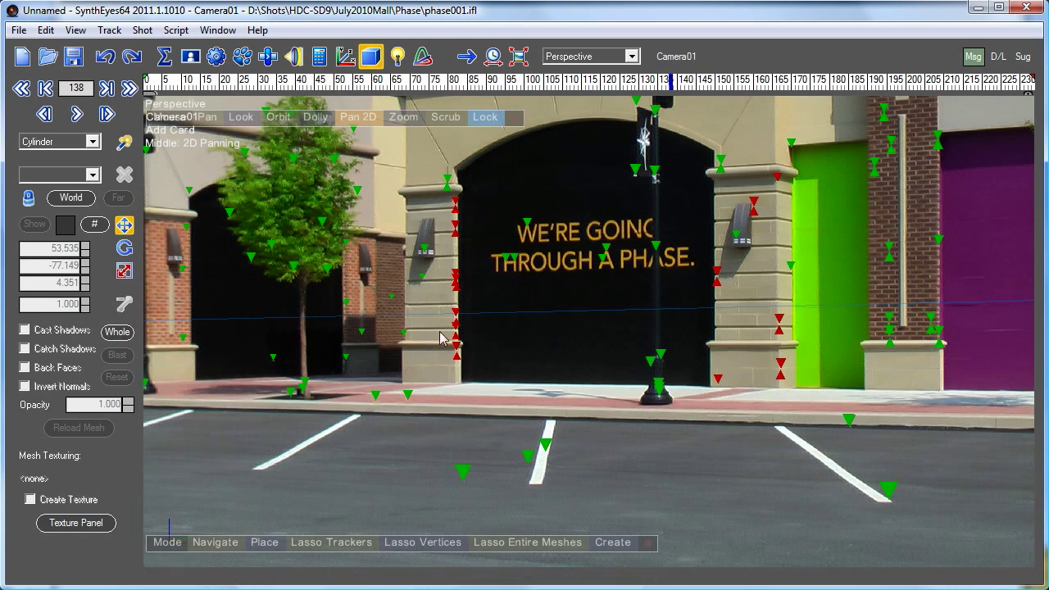
mouse_move(436, 420)
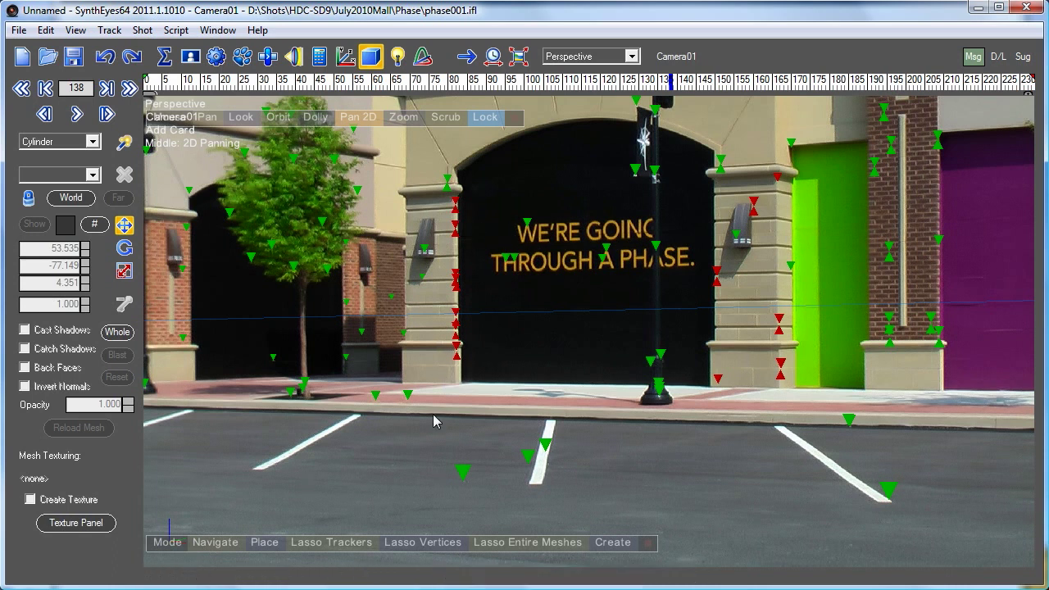
mouse_move(410, 391)
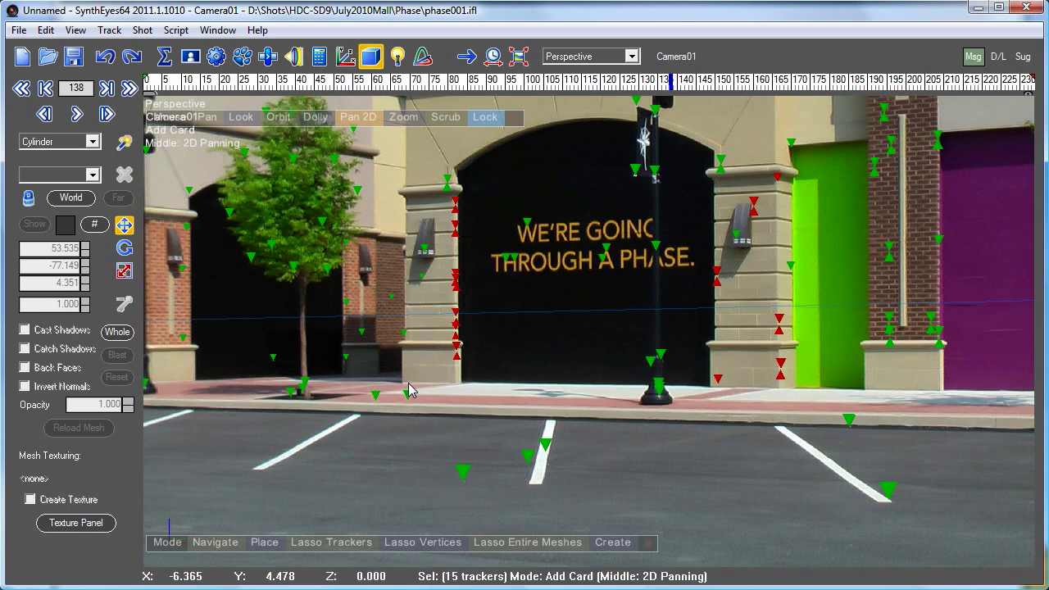
mouse_move(409, 387)
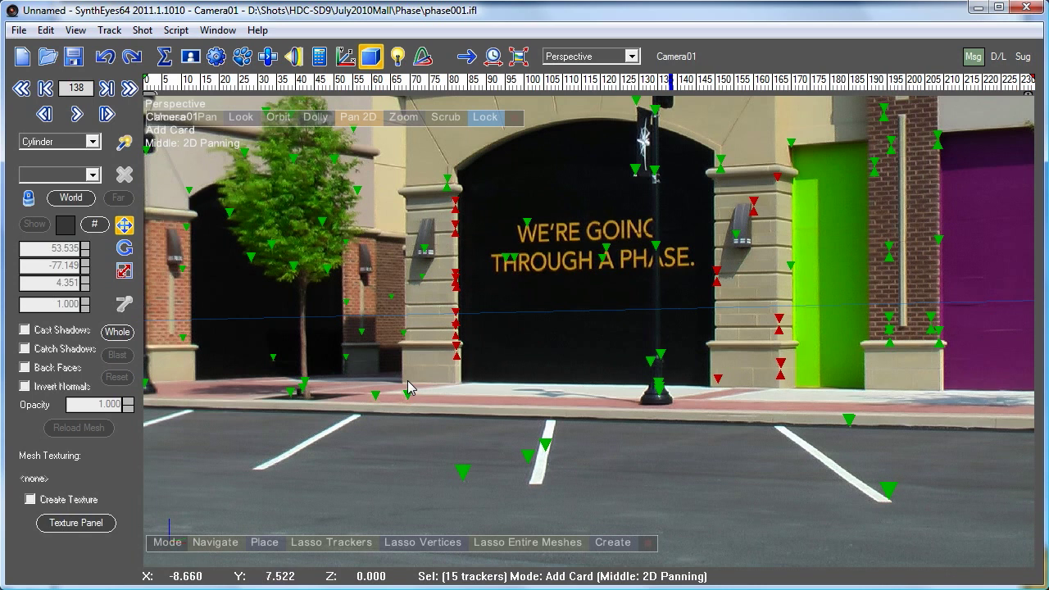
left_click(409, 388)
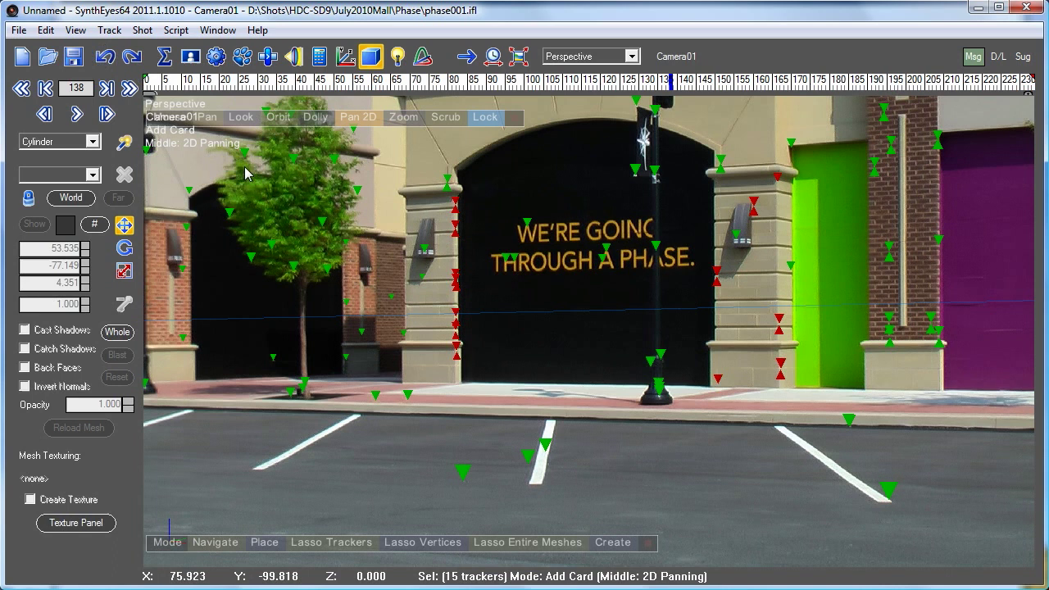
Draw Card01 across the archway and adjust it to cover the sign.
left_click_drag(392, 245, 662, 381)
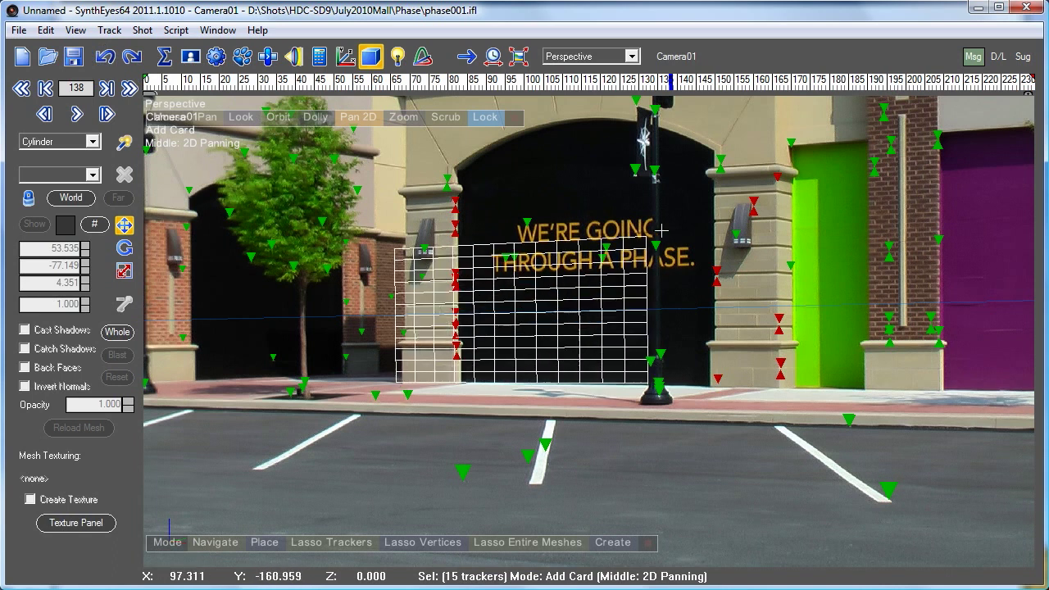
left_click_drag(660, 229, 798, 96)
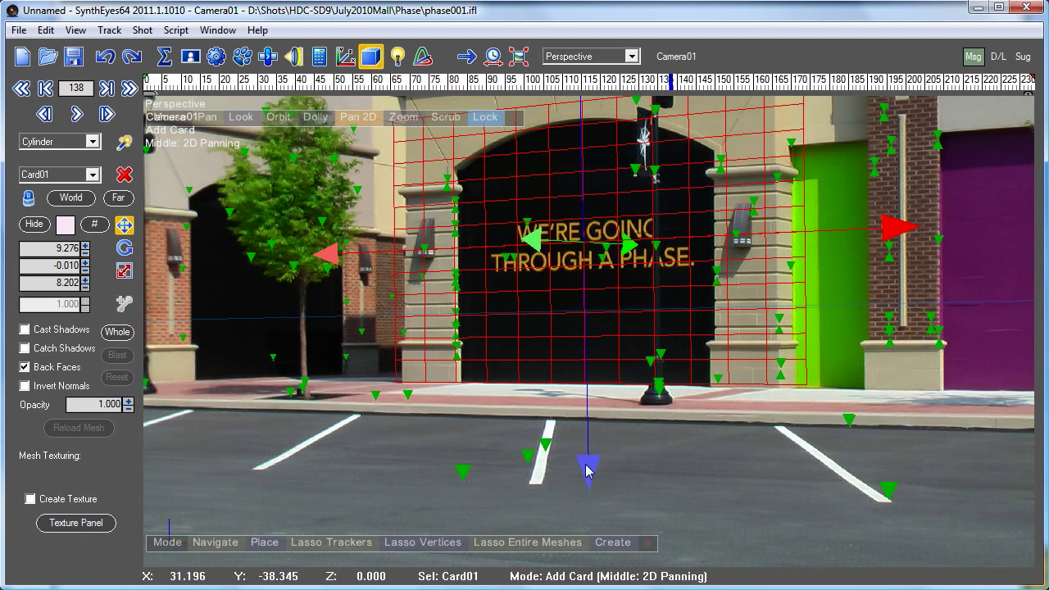
mouse_move(608, 197)
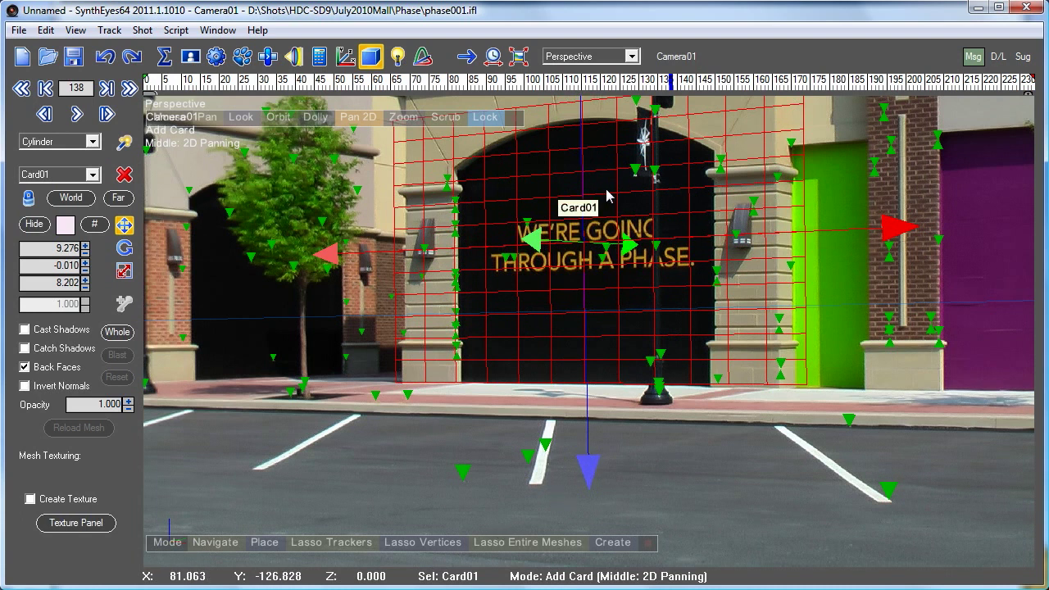
mouse_move(500, 294)
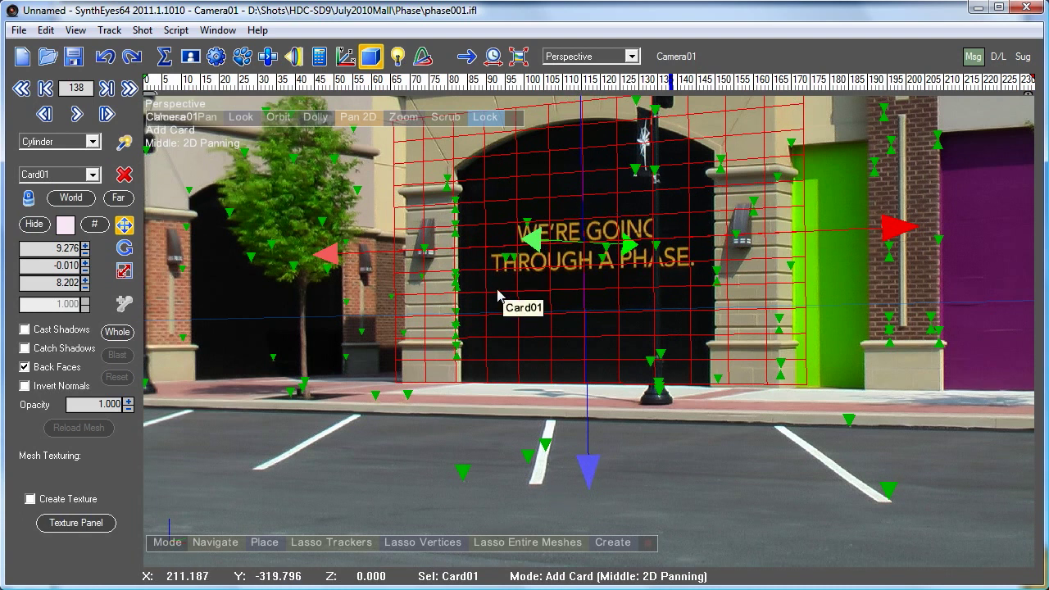
mouse_move(328, 164)
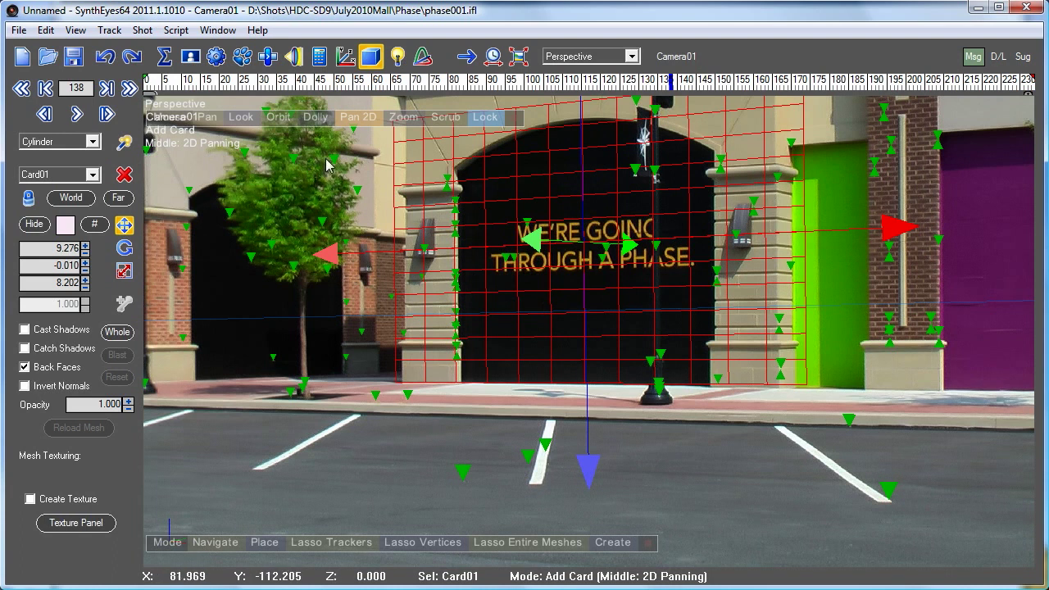
Open the Texture Panel and set the card's texture file to tute1.png, replacing it.
left_click(218, 30)
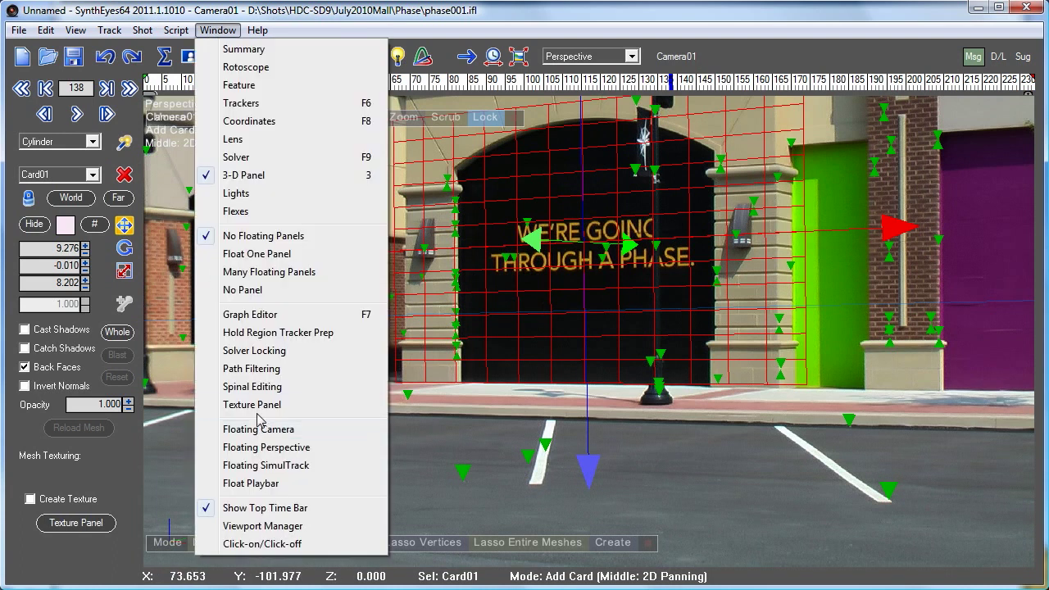
left_click(252, 404)
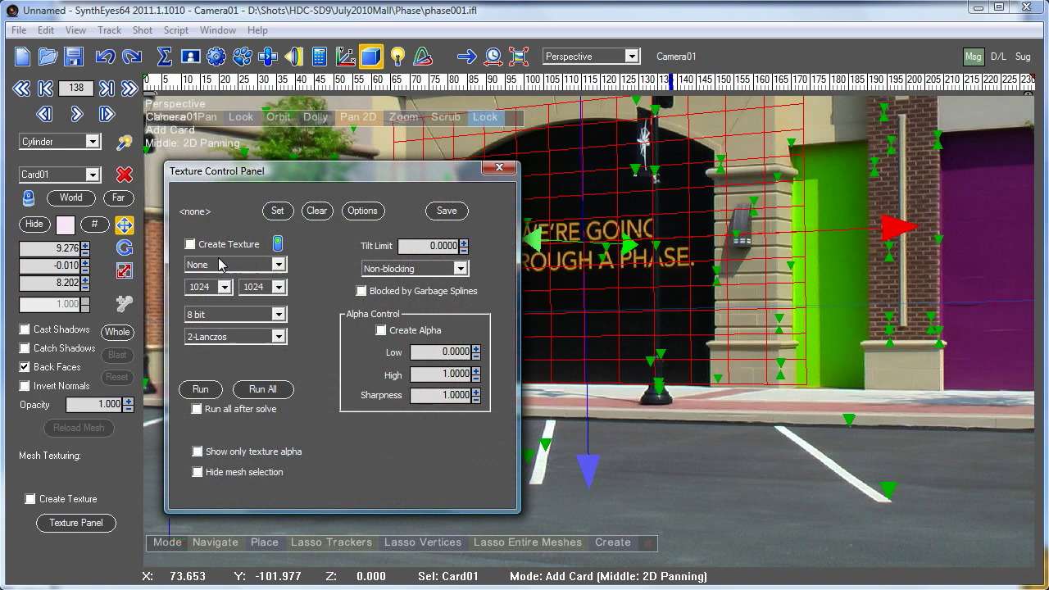
left_click(446, 211)
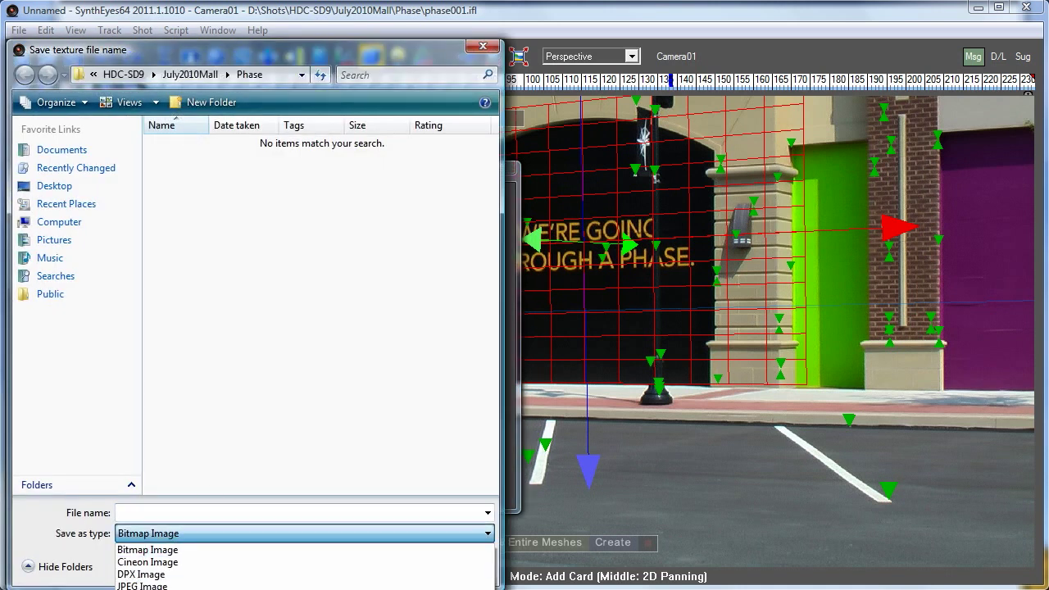
left_click(384, 568)
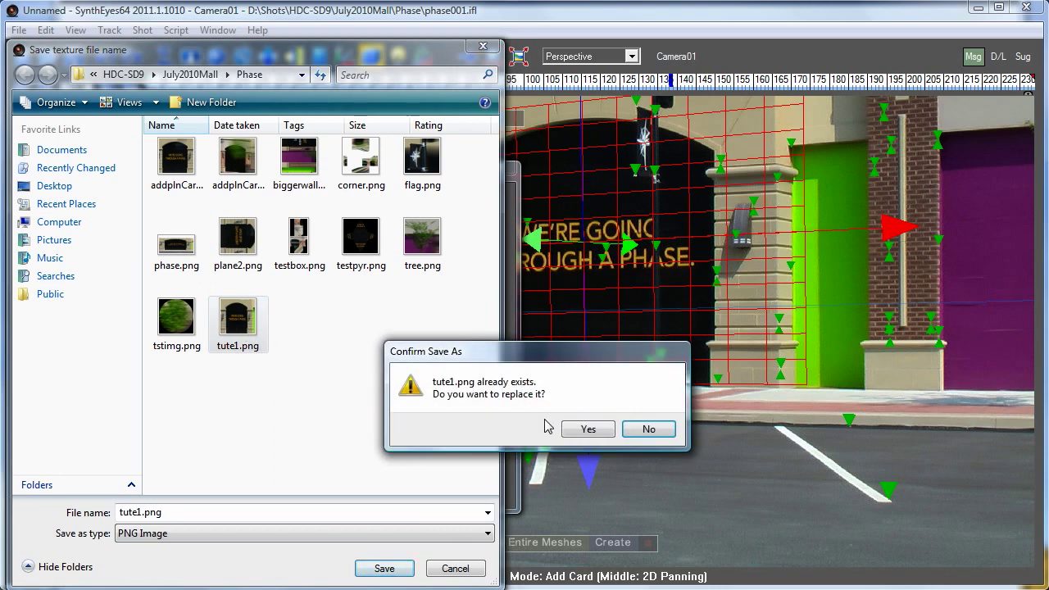
left_click(586, 428)
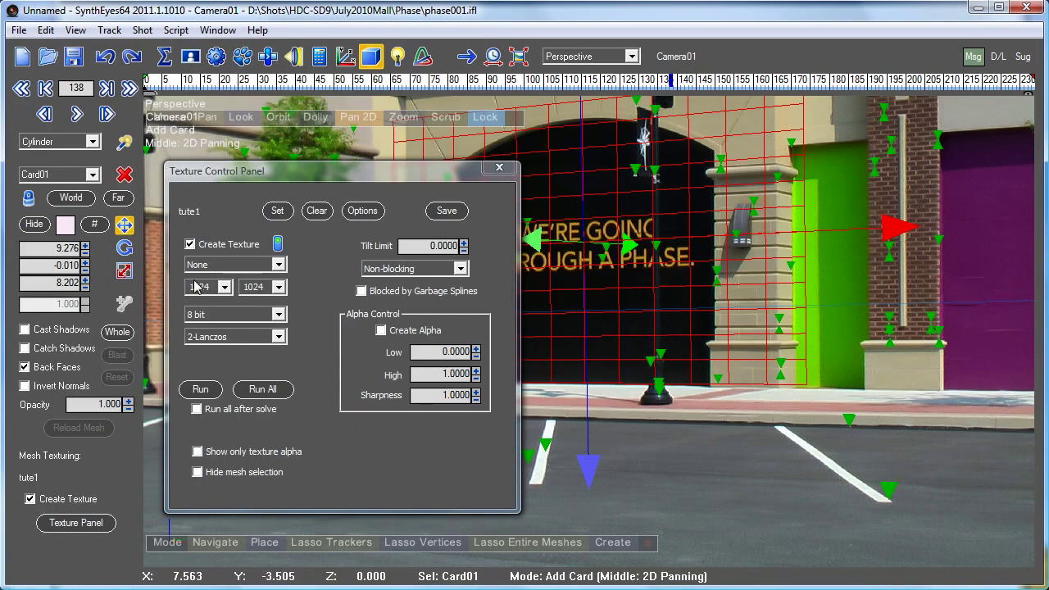
Set the texture width and height both to 512.
left_click(223, 286)
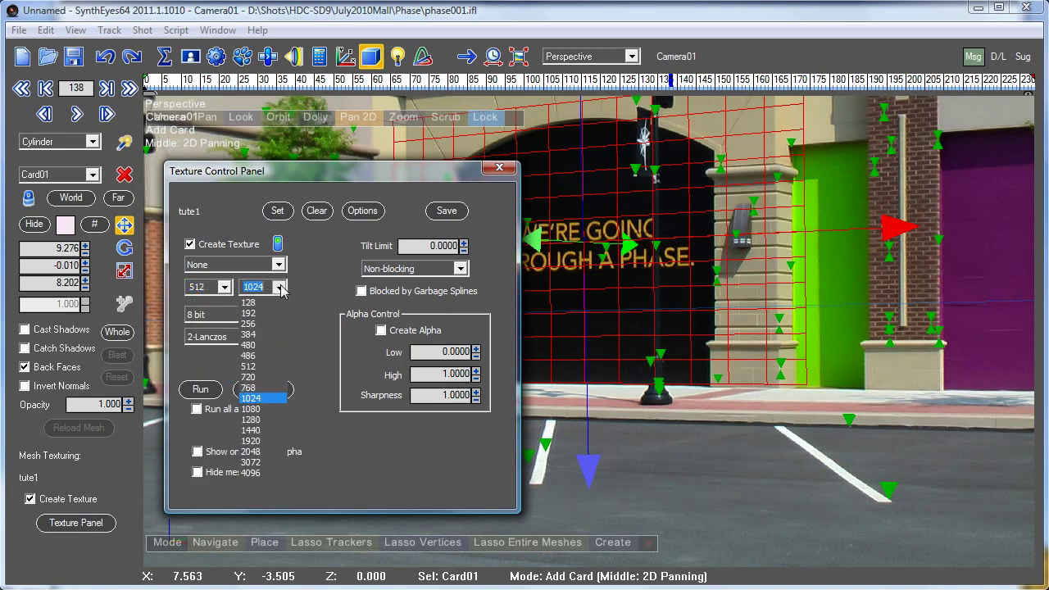
left_click(248, 377)
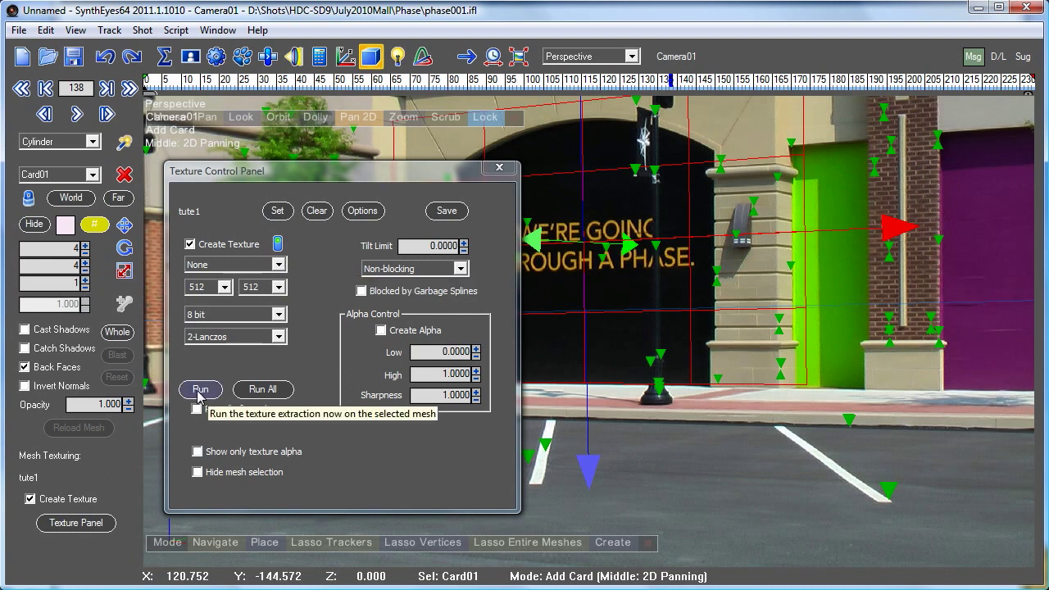
Run texture extraction on the selected card.
left_click(199, 389)
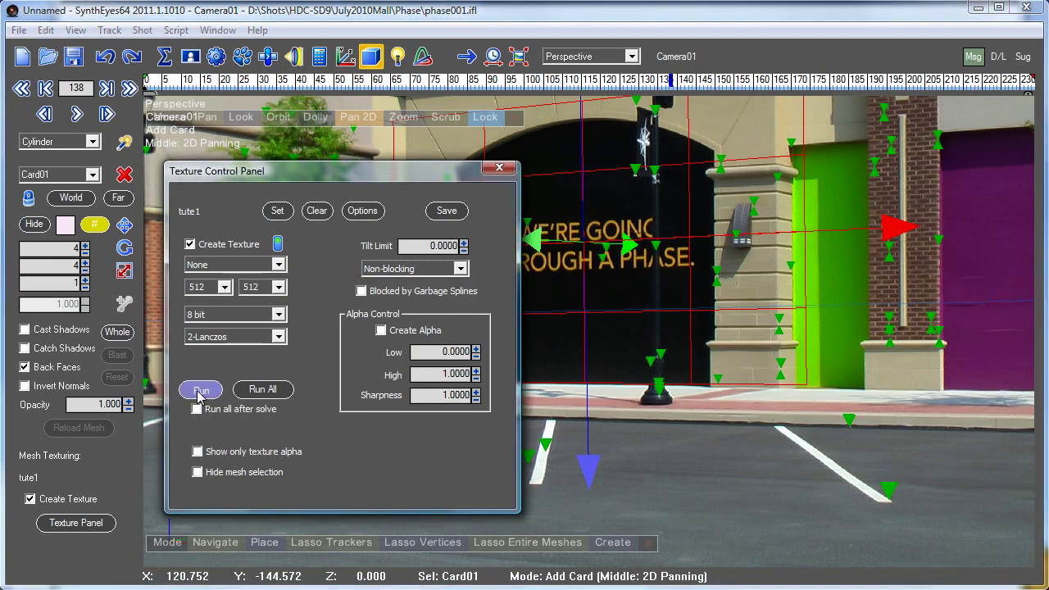
left_click(201, 389)
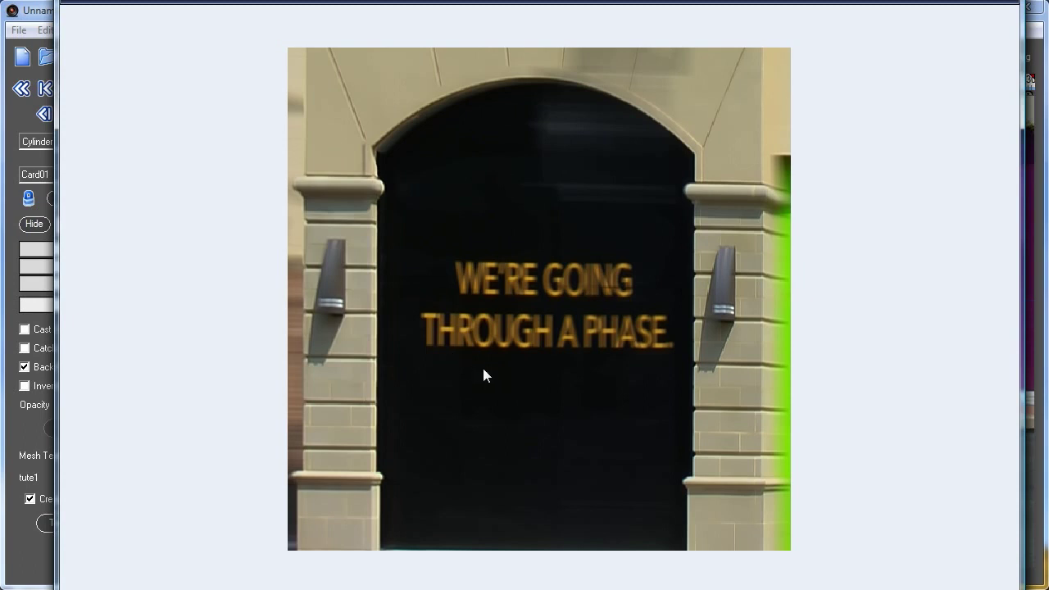
mouse_move(354, 421)
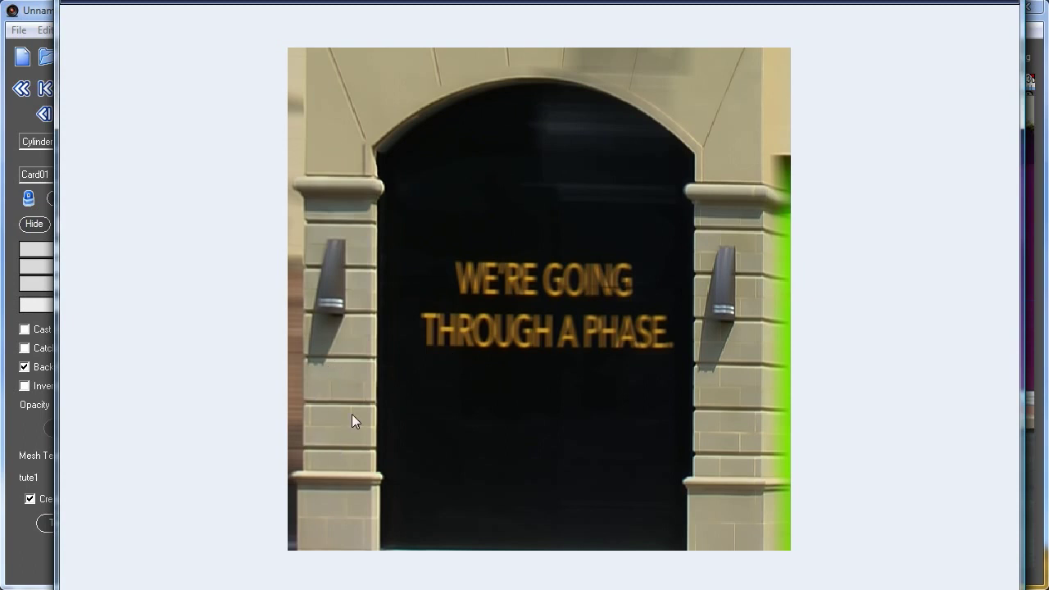
mouse_move(745, 401)
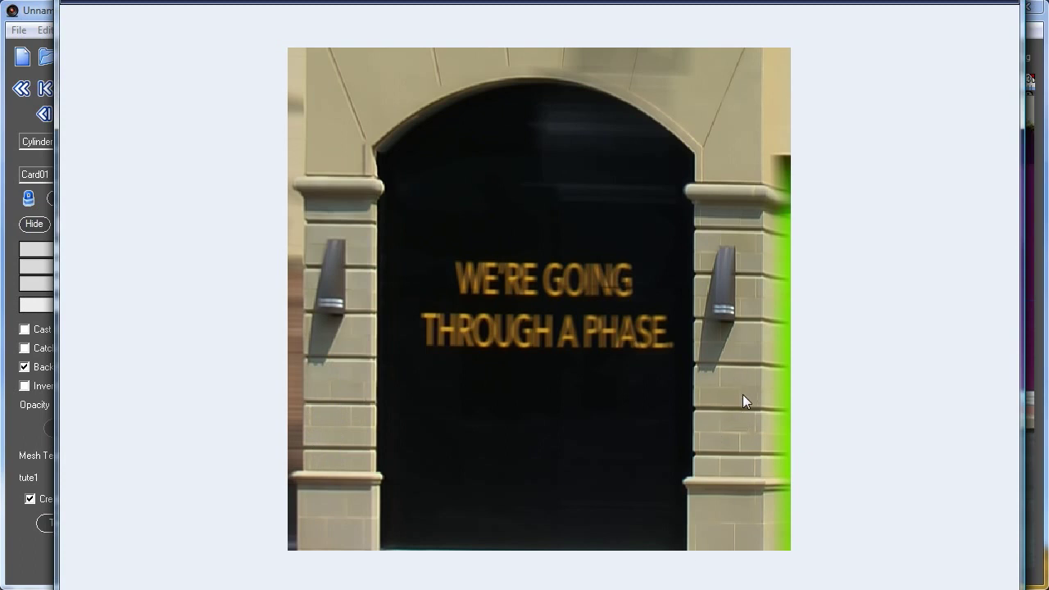
mouse_move(733, 502)
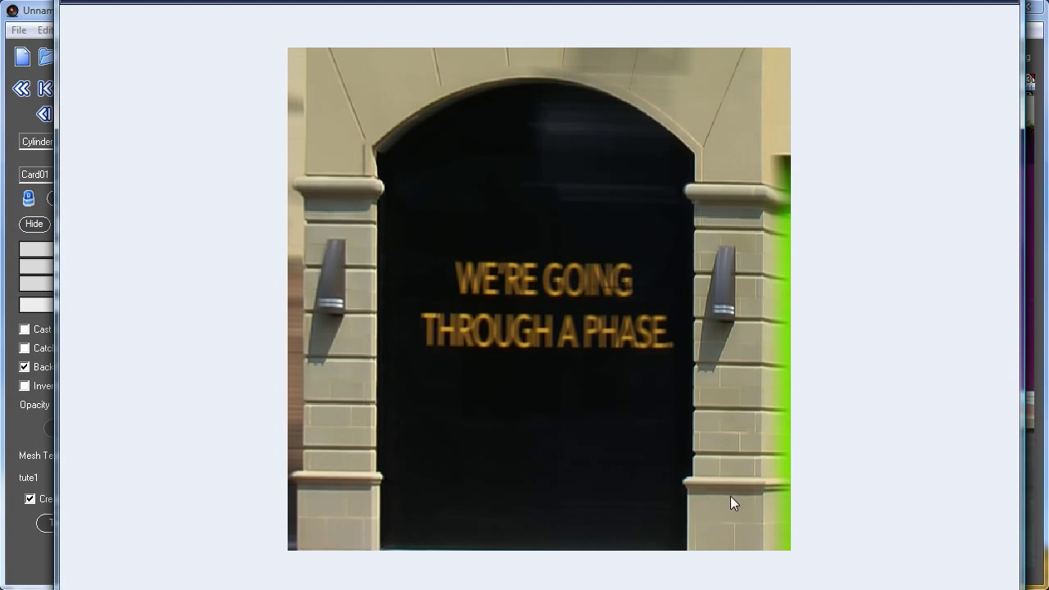
mouse_move(751, 473)
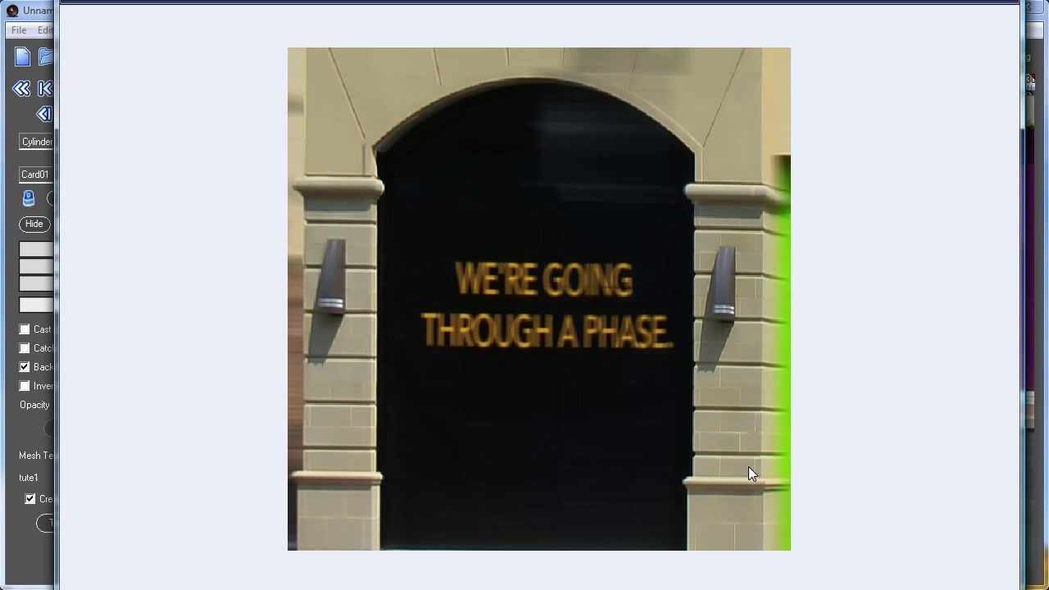
mouse_move(416, 335)
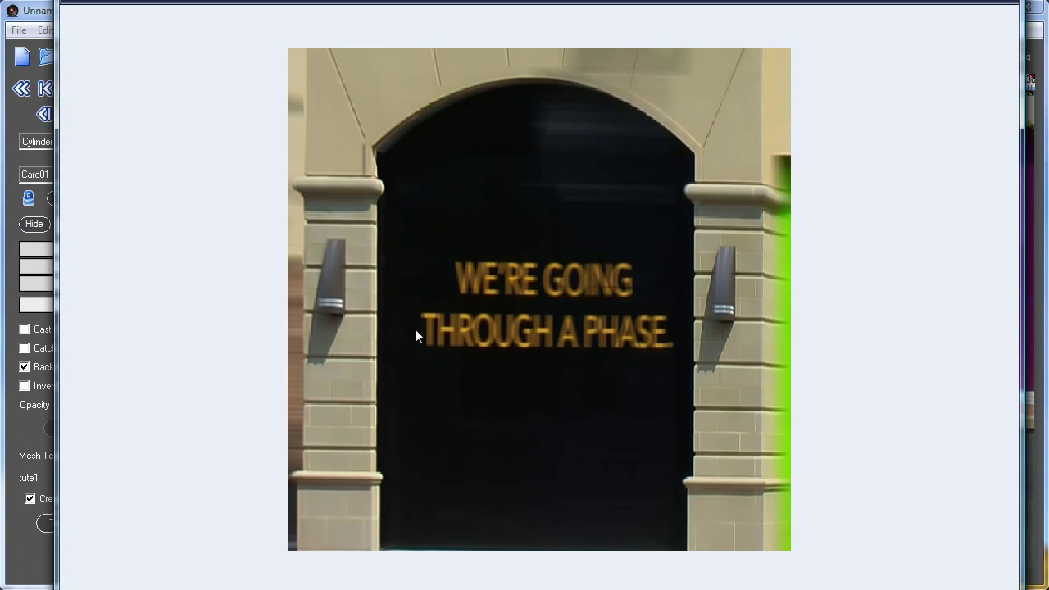
mouse_move(643, 400)
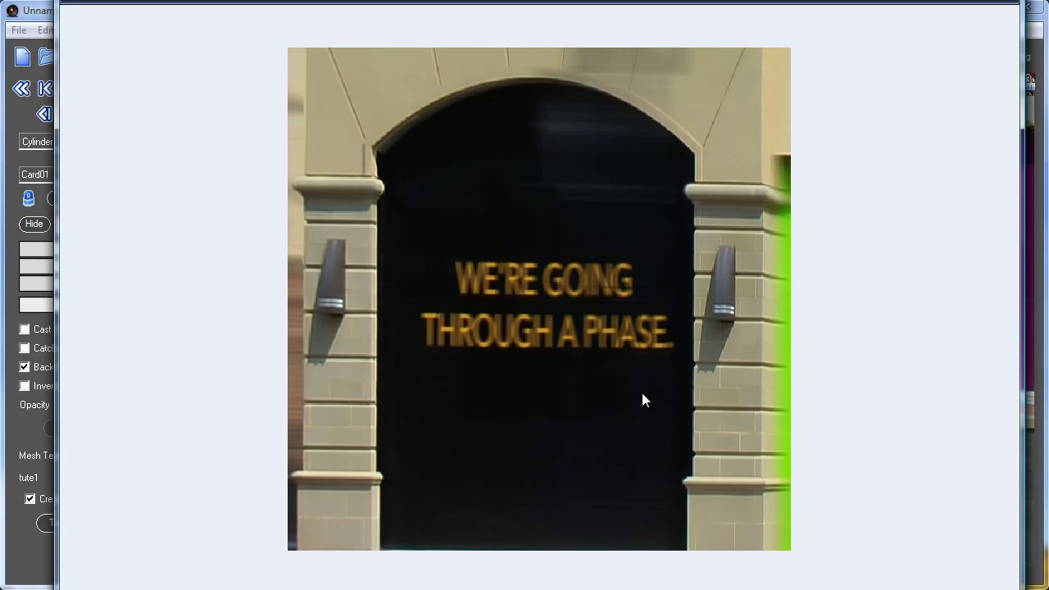
mouse_move(647, 388)
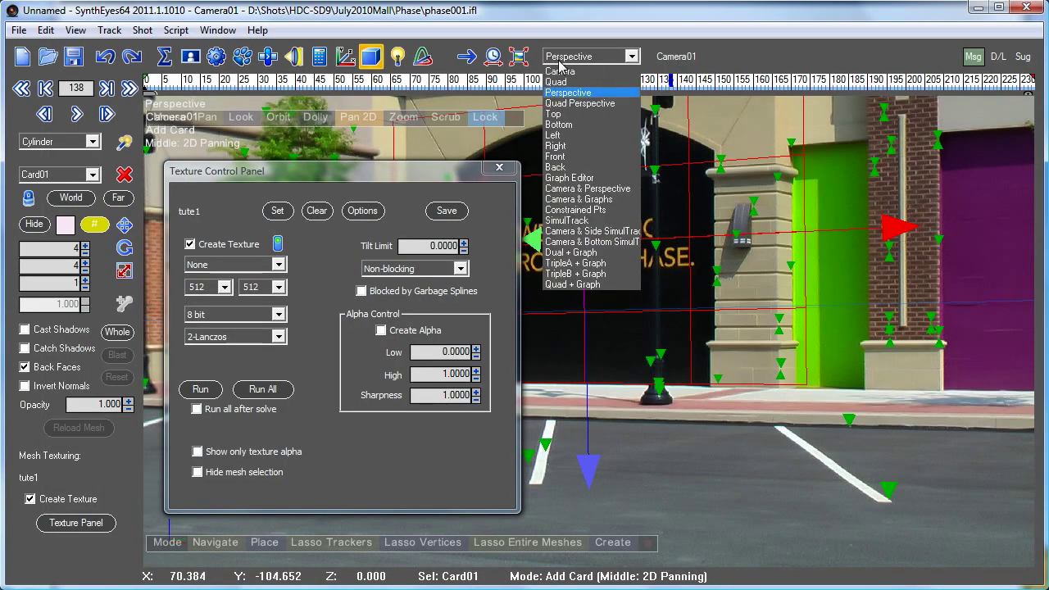
Choose Quad Perspective, move the Texture Control Panel, and re-run extraction.
left_click(580, 104)
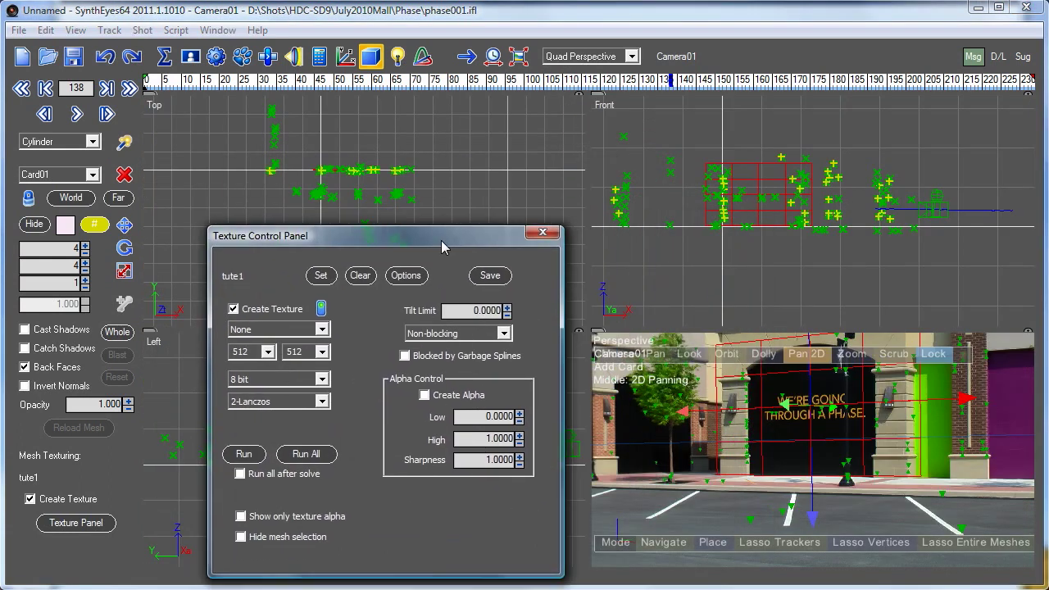
left_click_drag(385, 236, 413, 247)
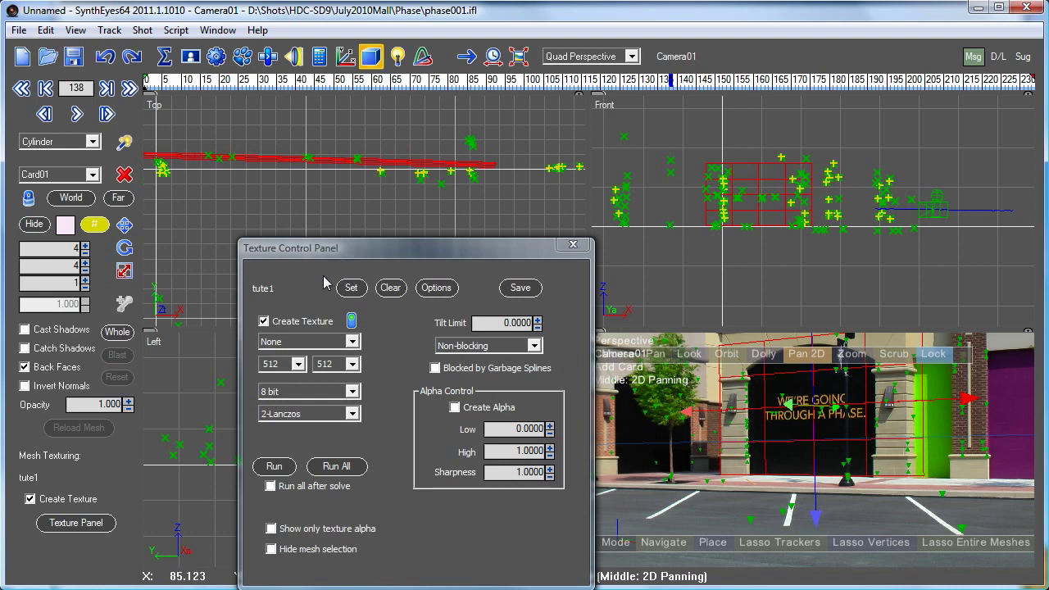
left_click(273, 467)
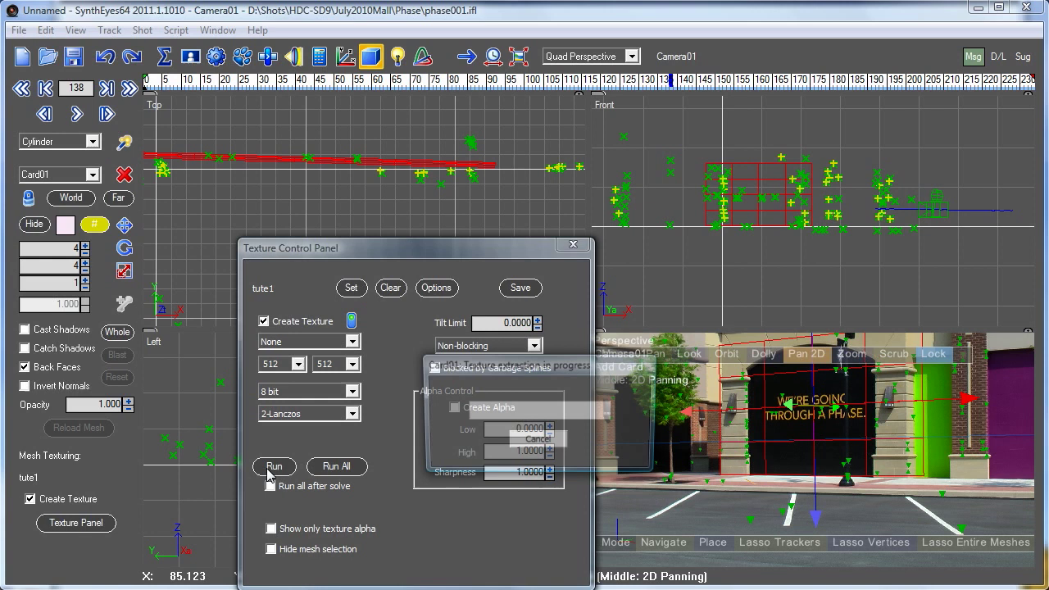
left_click(274, 466)
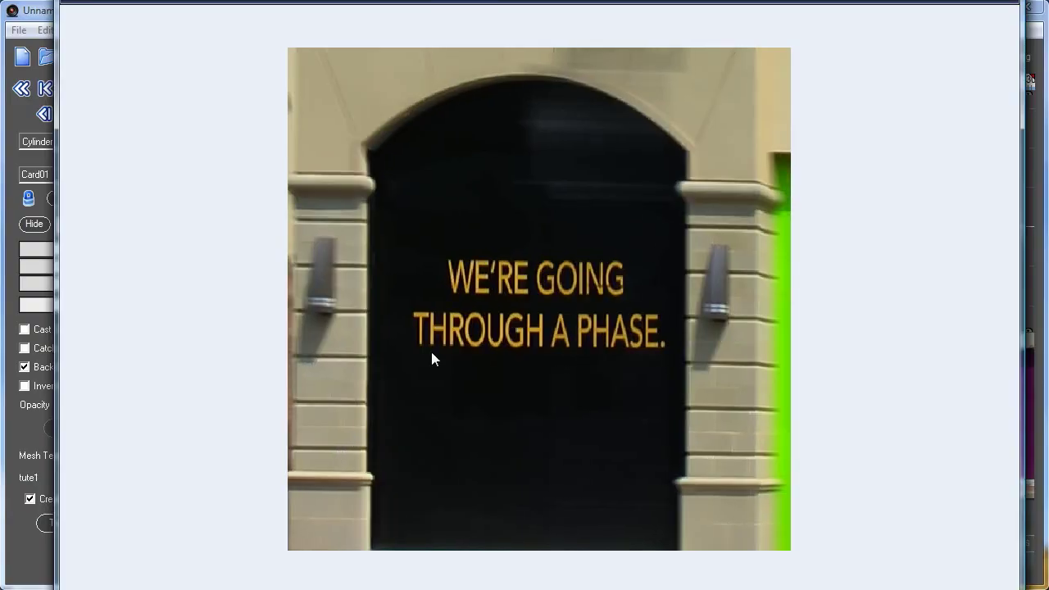
mouse_move(470, 279)
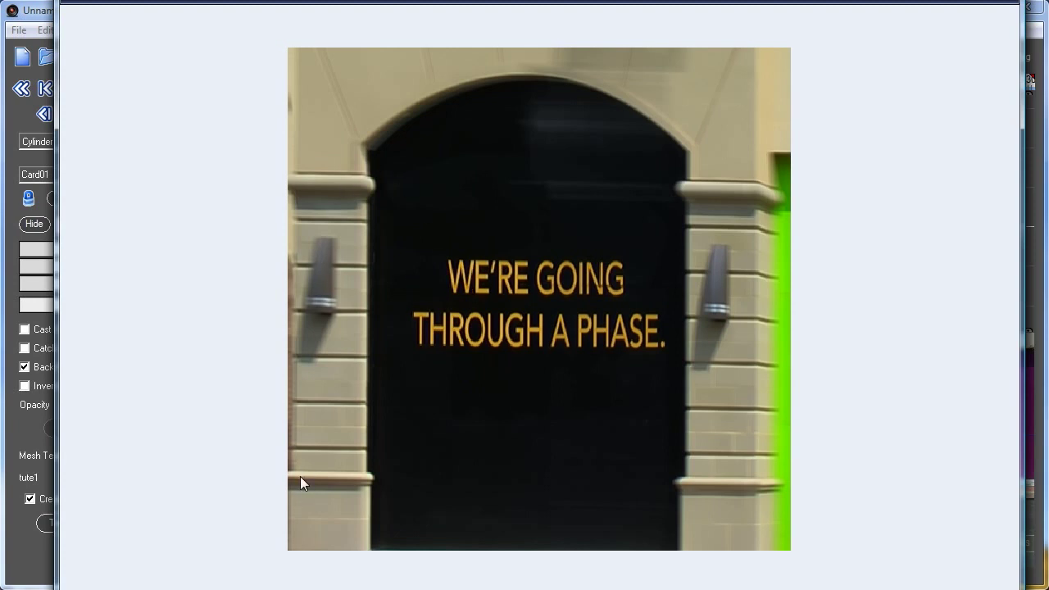
mouse_move(450, 397)
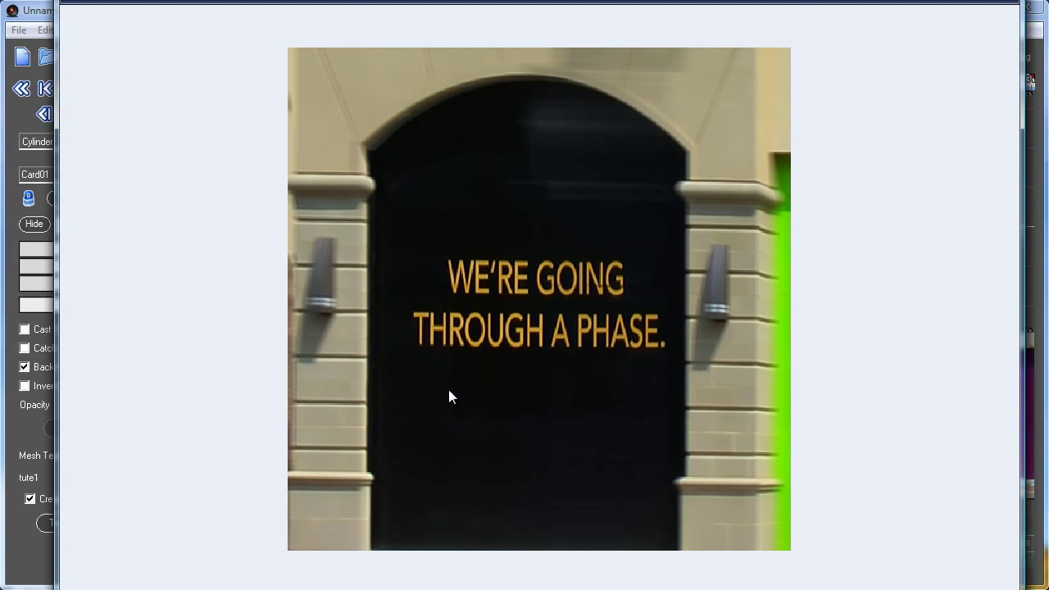
mouse_move(565, 123)
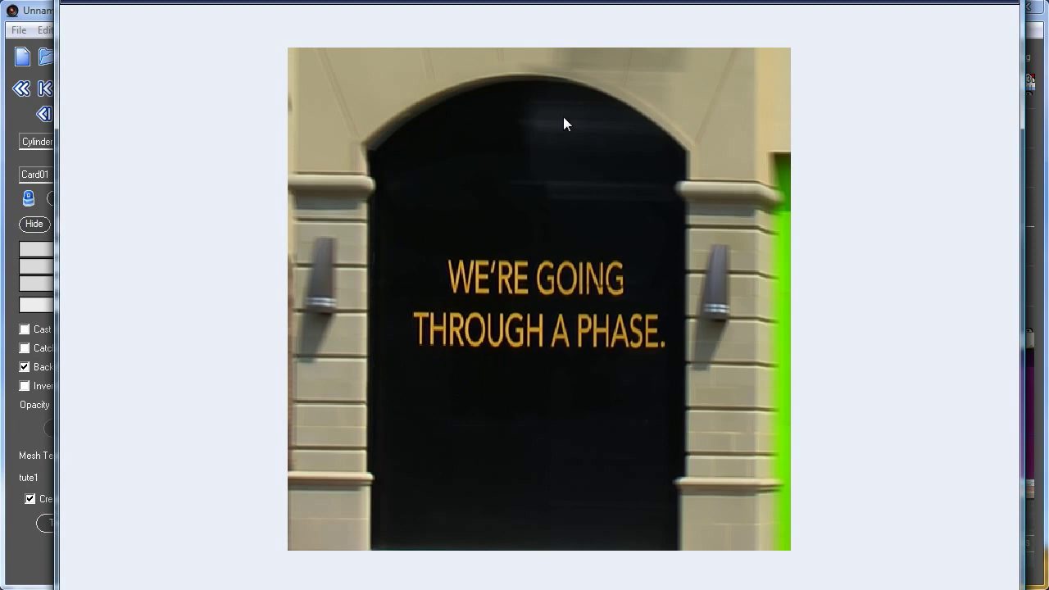
mouse_move(639, 288)
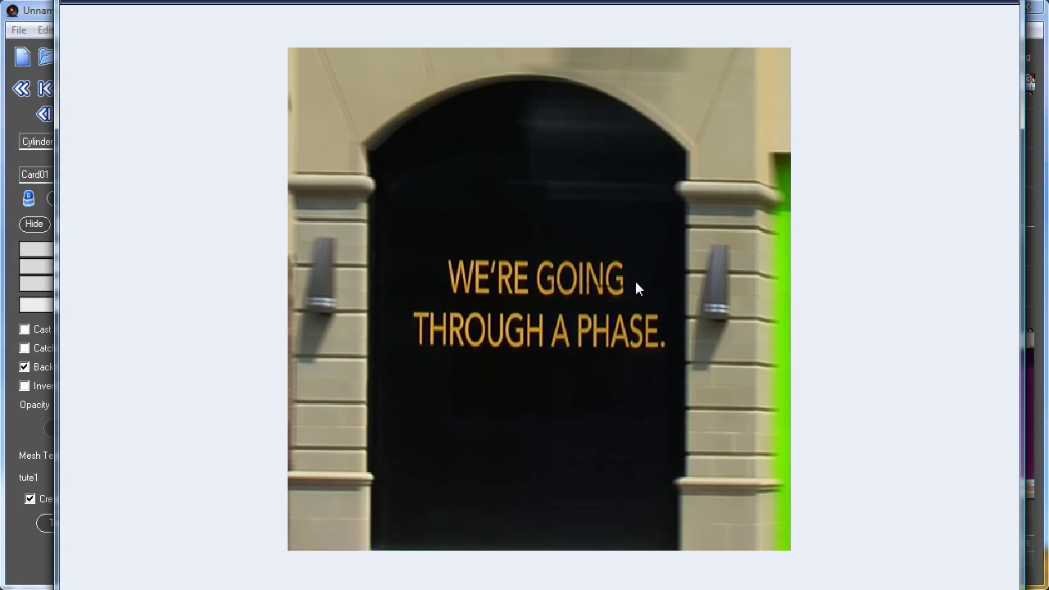
mouse_move(451, 293)
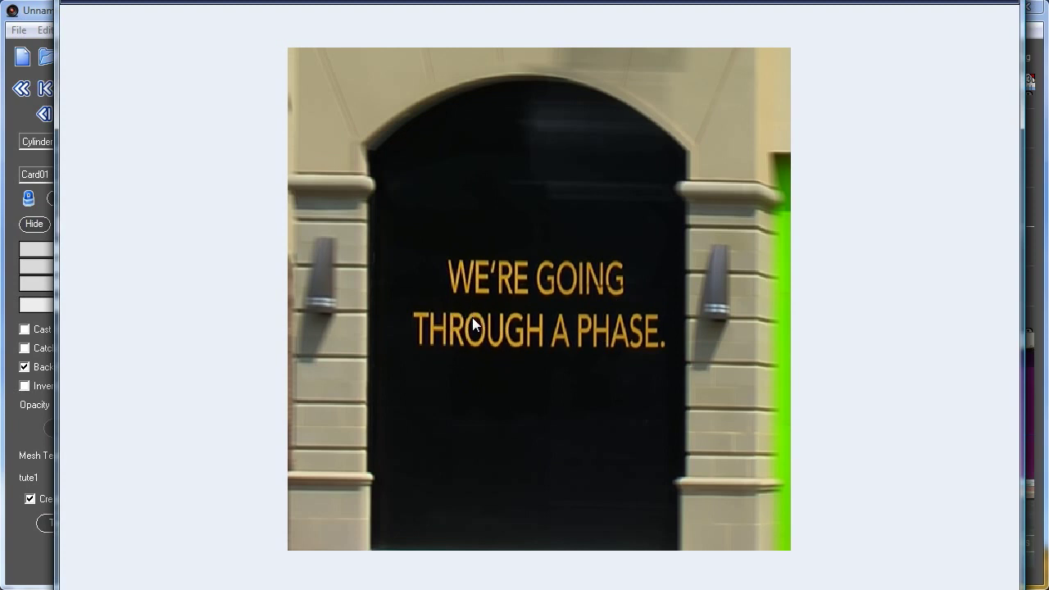
mouse_move(743, 67)
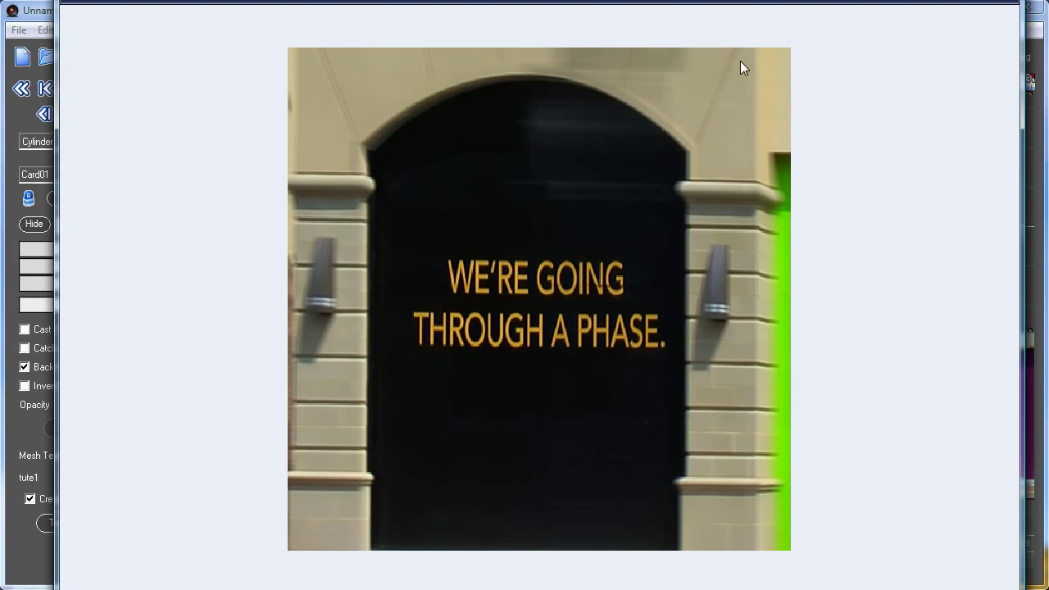
mouse_move(719, 203)
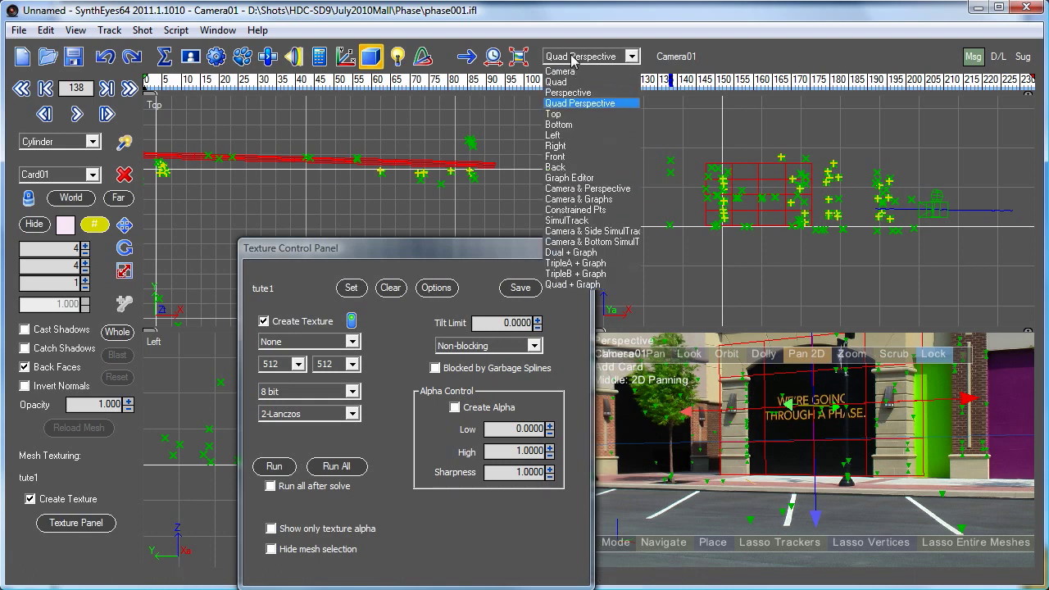
Cycle Camera then Perspective views, close the texture panel, and choose Quad Perspective.
left_click(559, 70)
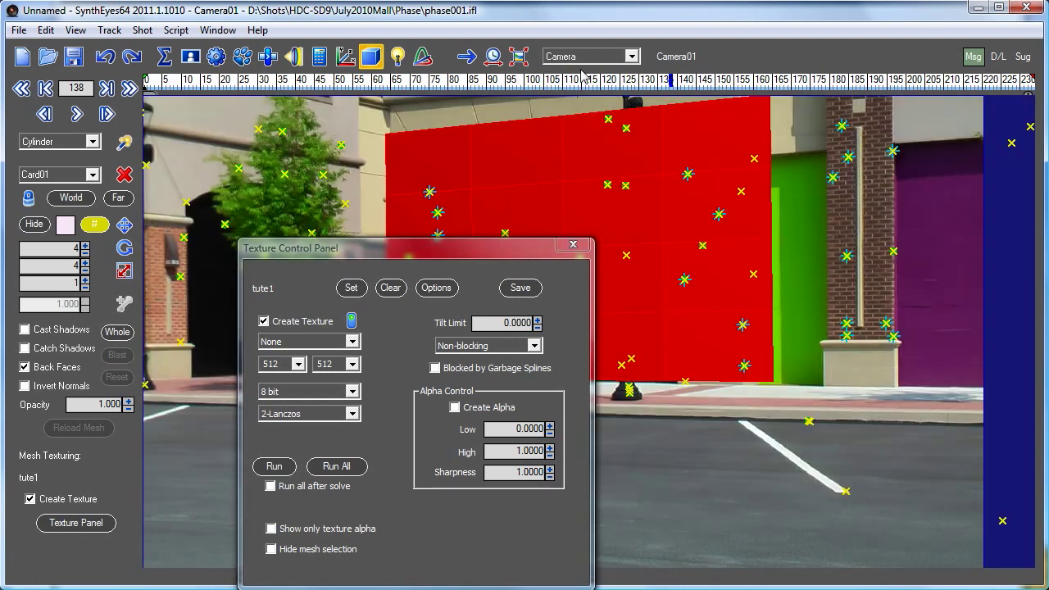
left_click(590, 56)
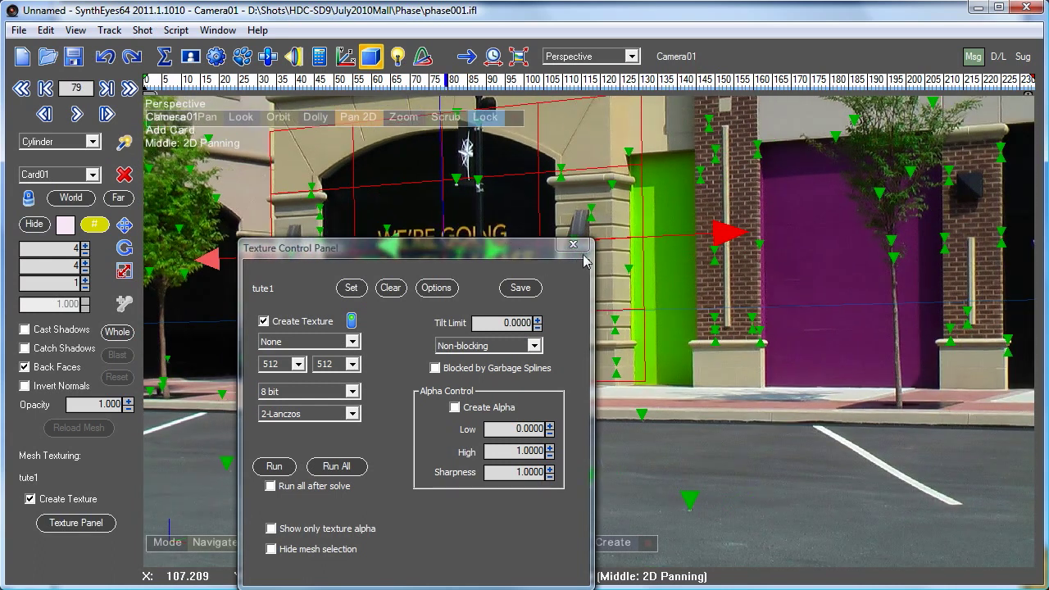
left_click(573, 244)
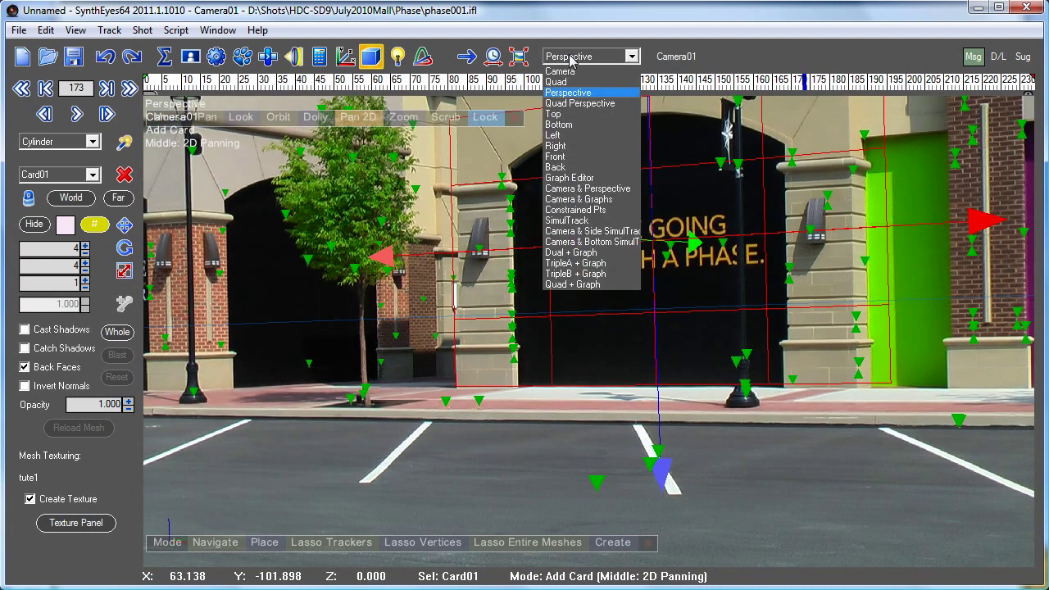
left_click(580, 102)
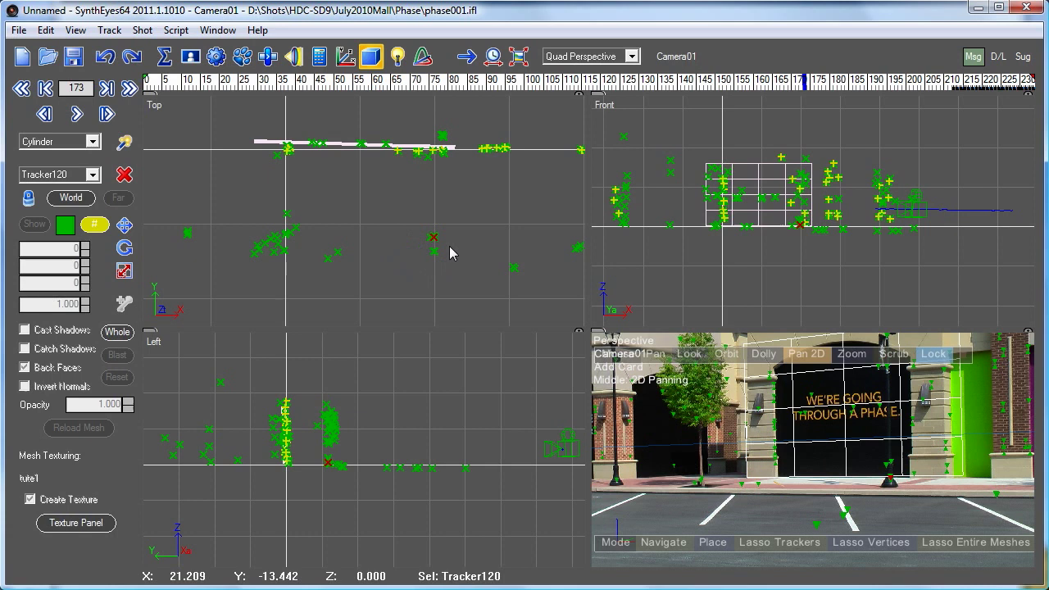
mouse_move(434, 239)
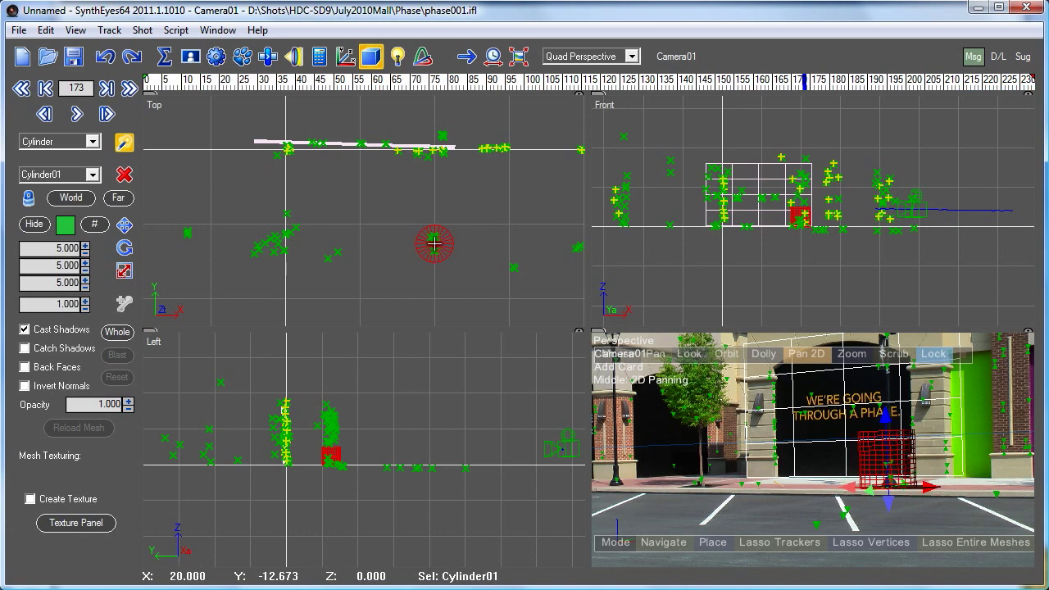
Scale Cylinder01 tall and thin over the flagpole, then check it in Perspective view.
left_click(434, 244)
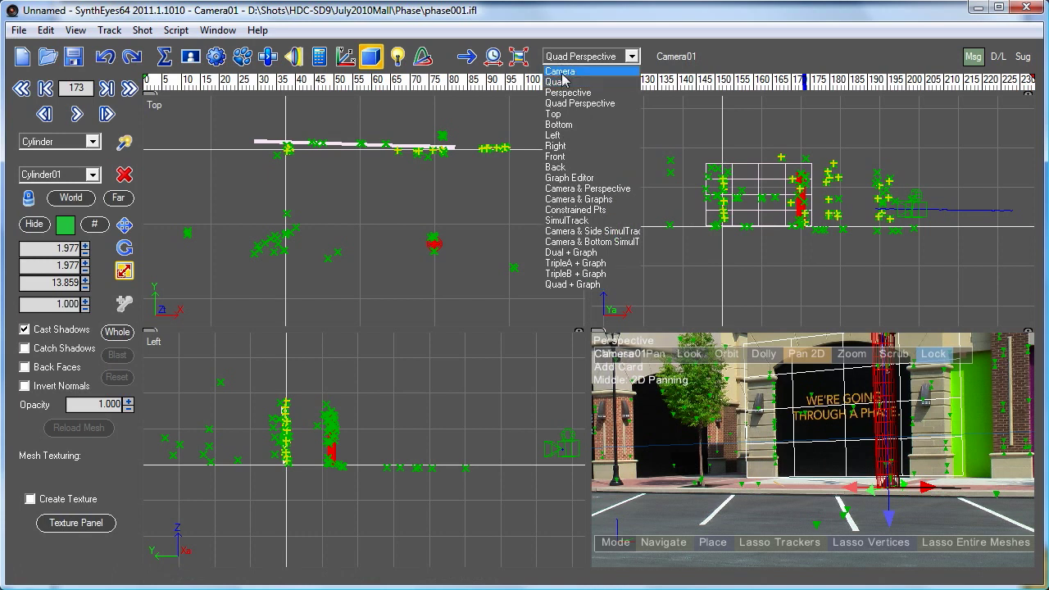
left_click(567, 92)
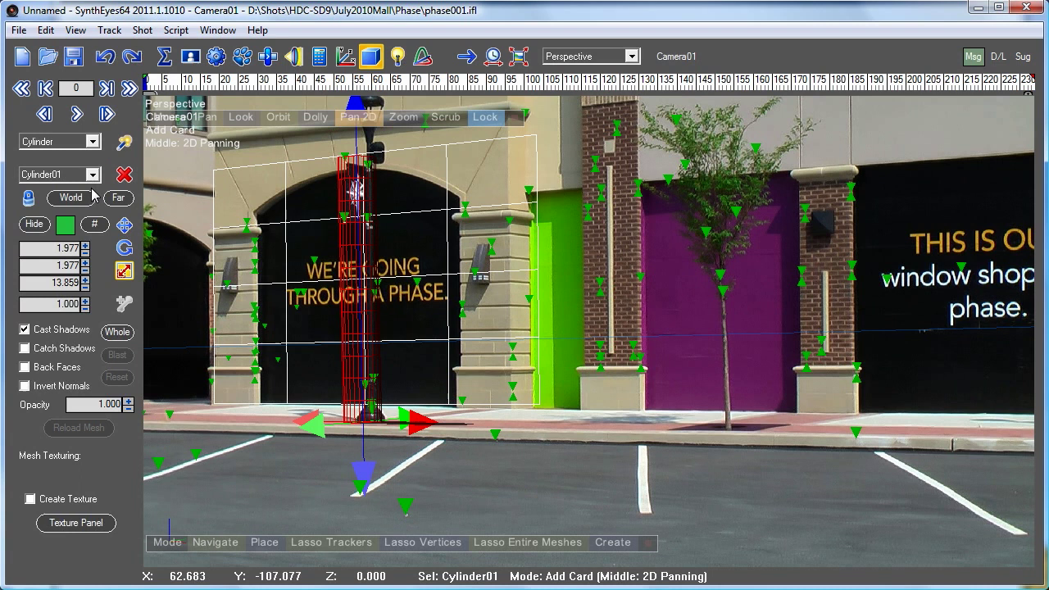
mouse_move(379, 175)
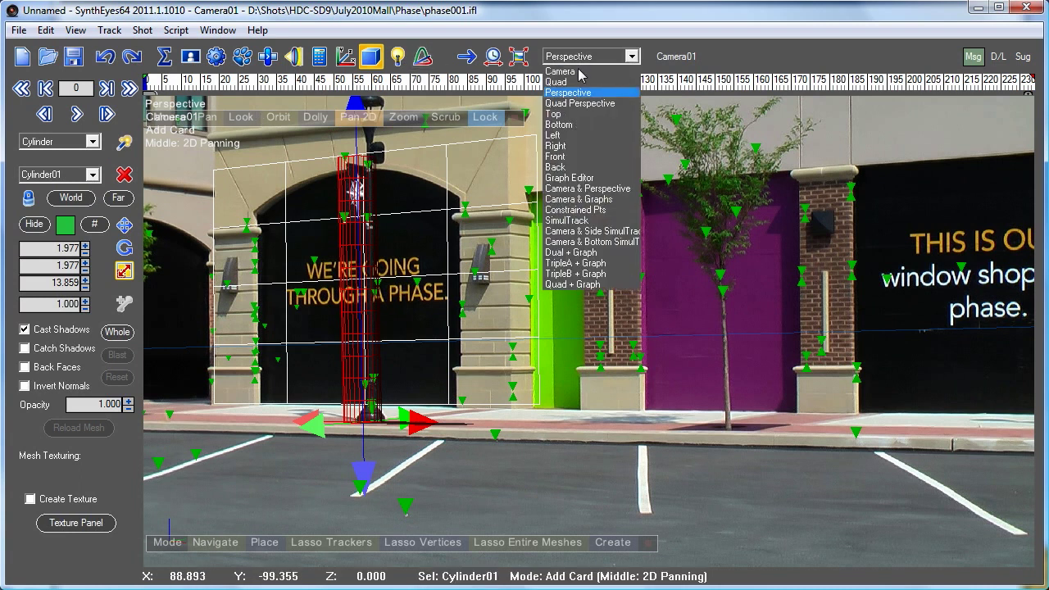
Back in Quad Perspective, nudge Cylinder01 onto the flagpole in Top view and show its segment settings.
left_click(580, 102)
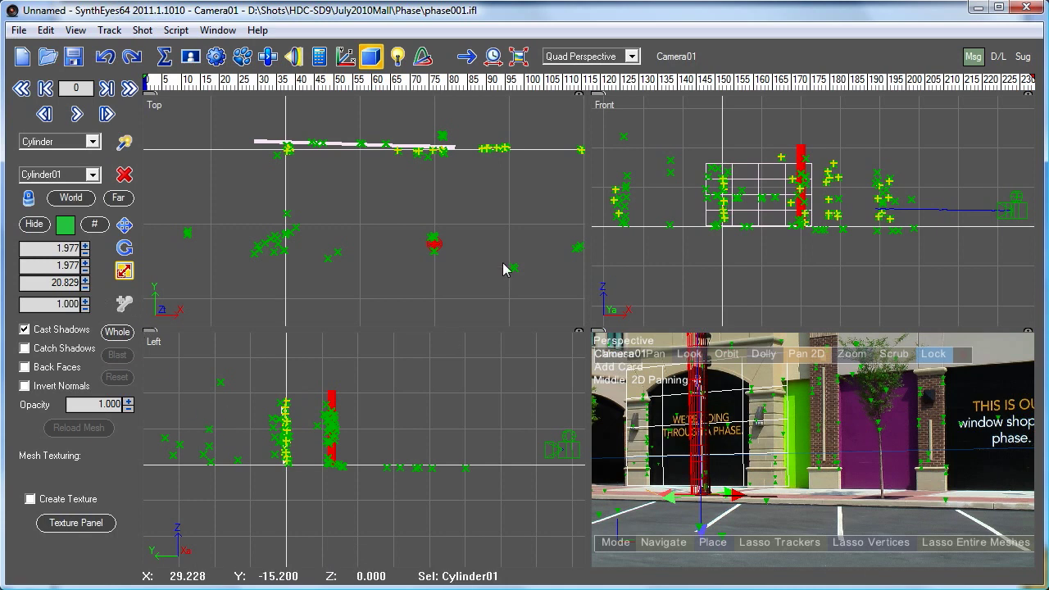
right_click(432, 245)
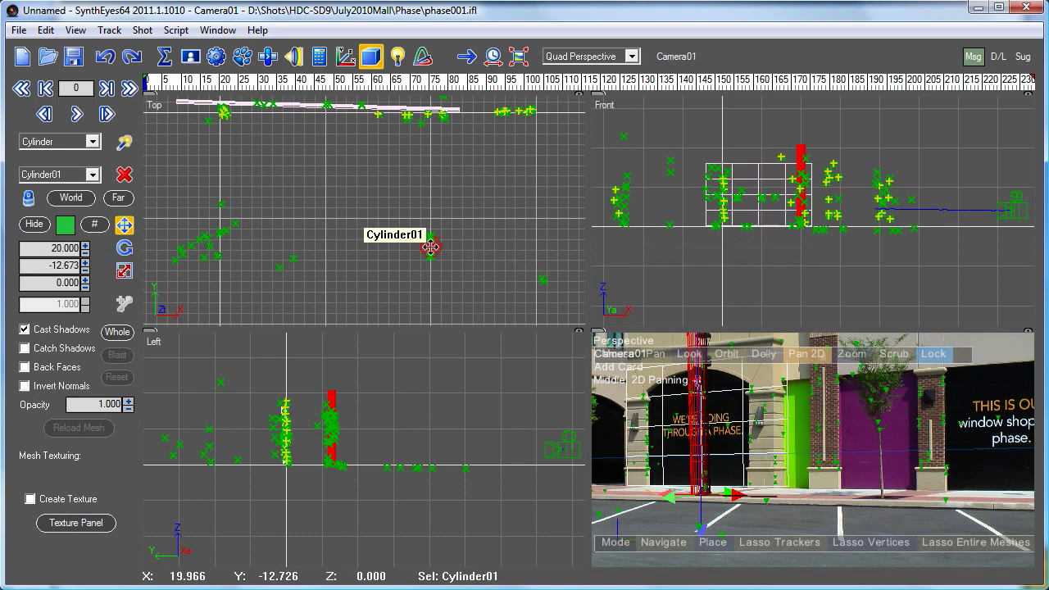
left_click_drag(429, 247, 431, 242)
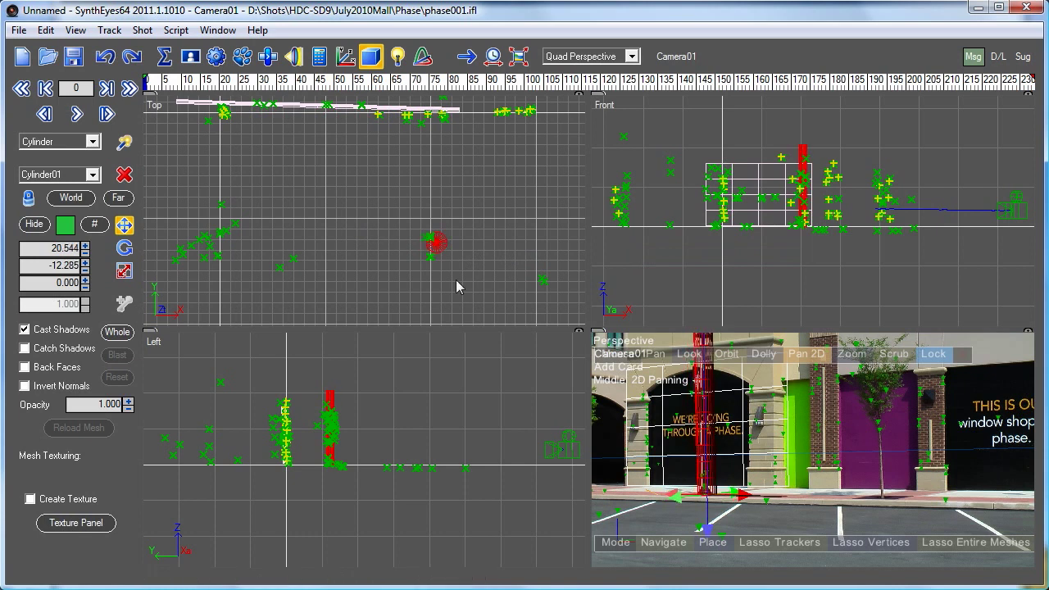
left_click(124, 271)
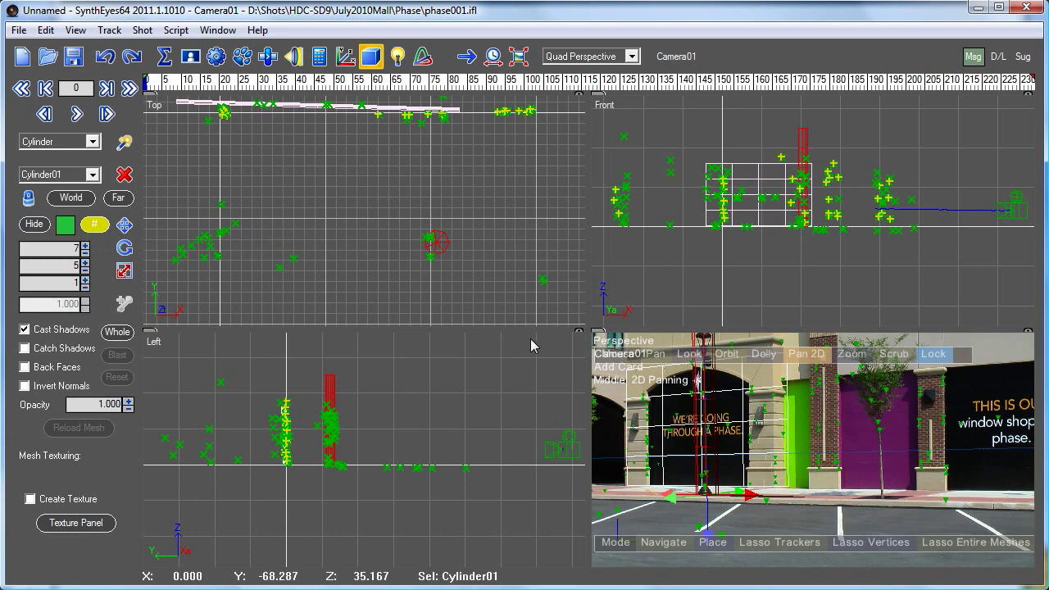
mouse_move(504, 217)
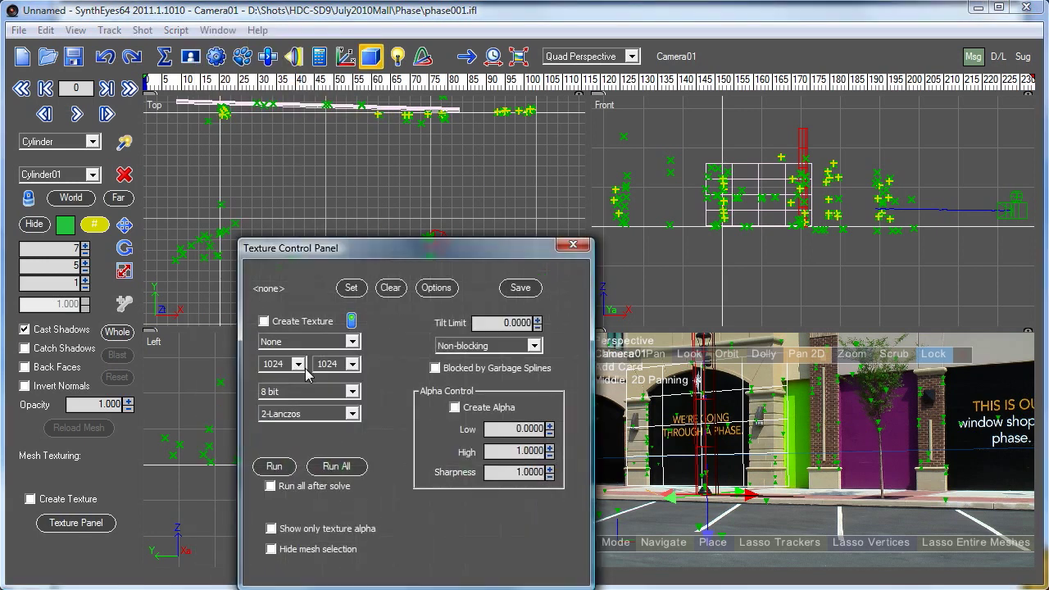
Set Cylinder01's texture mode to Blocking and re-extract Card01's texture.
left_click_drag(413, 247, 348, 180)
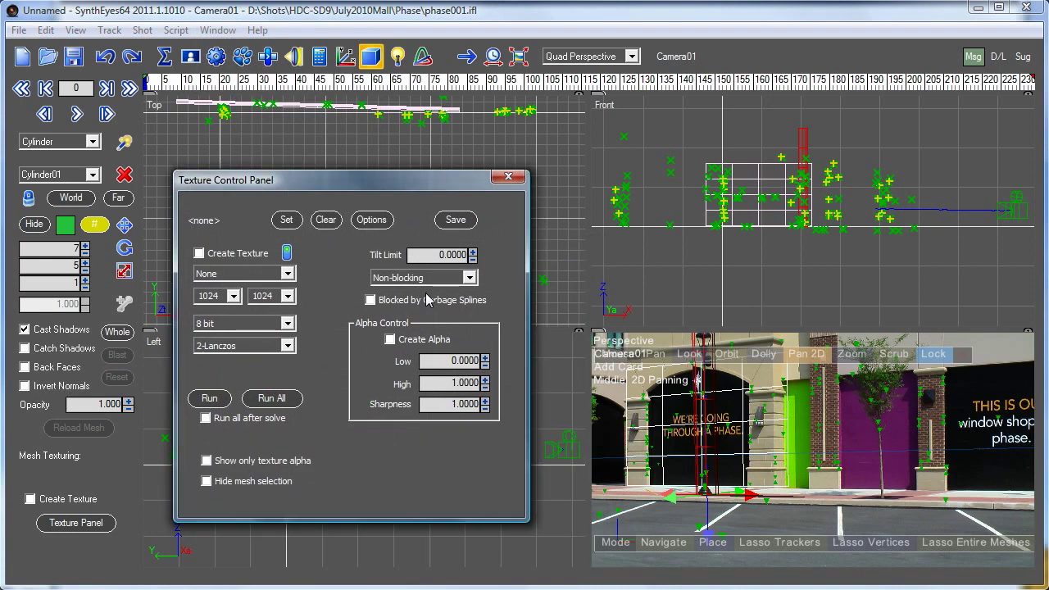
left_click(471, 277)
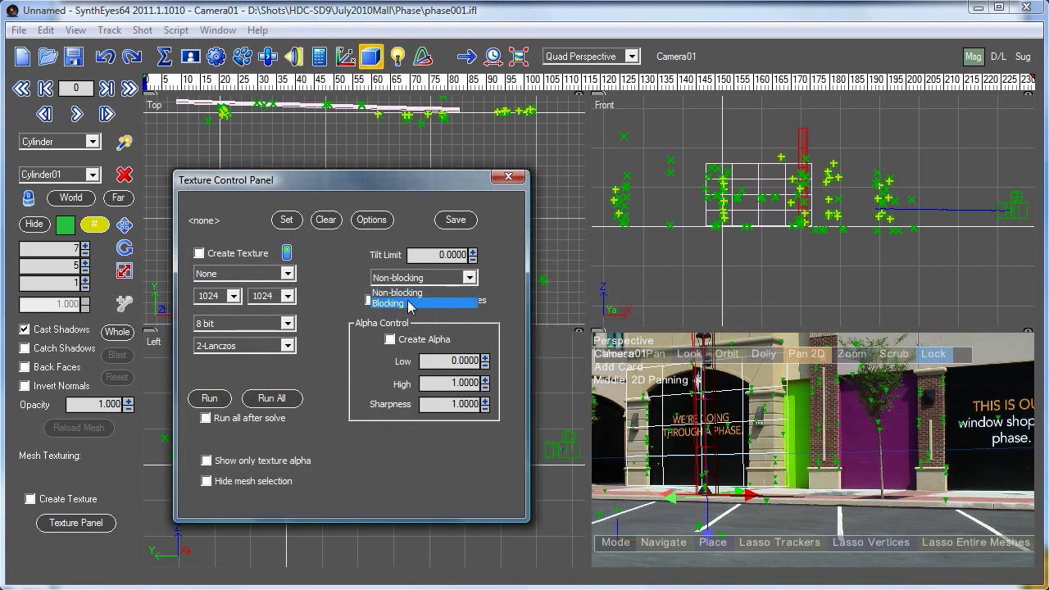
left_click(410, 302)
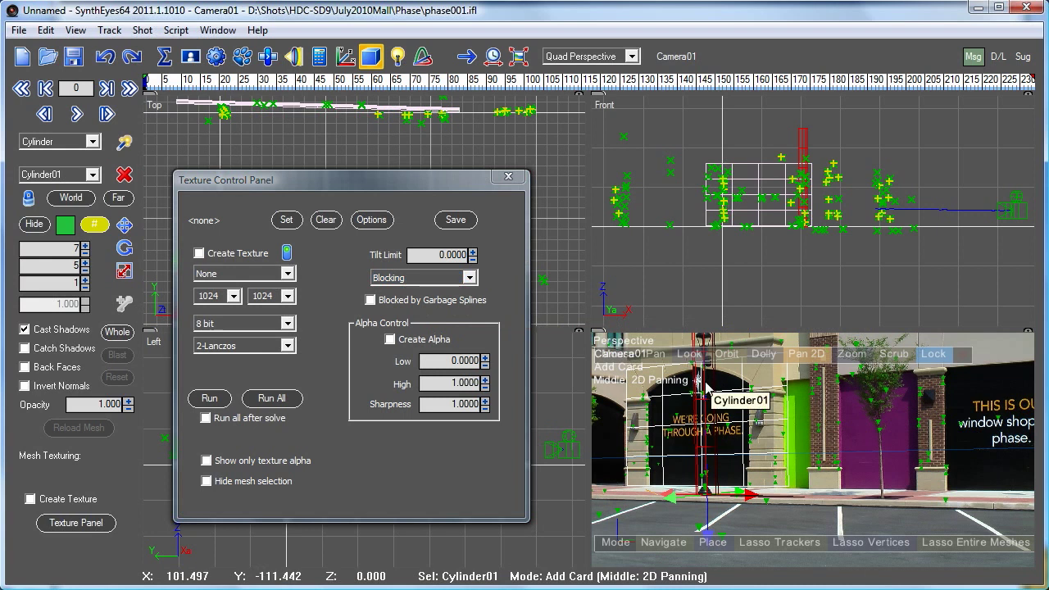
mouse_move(409, 274)
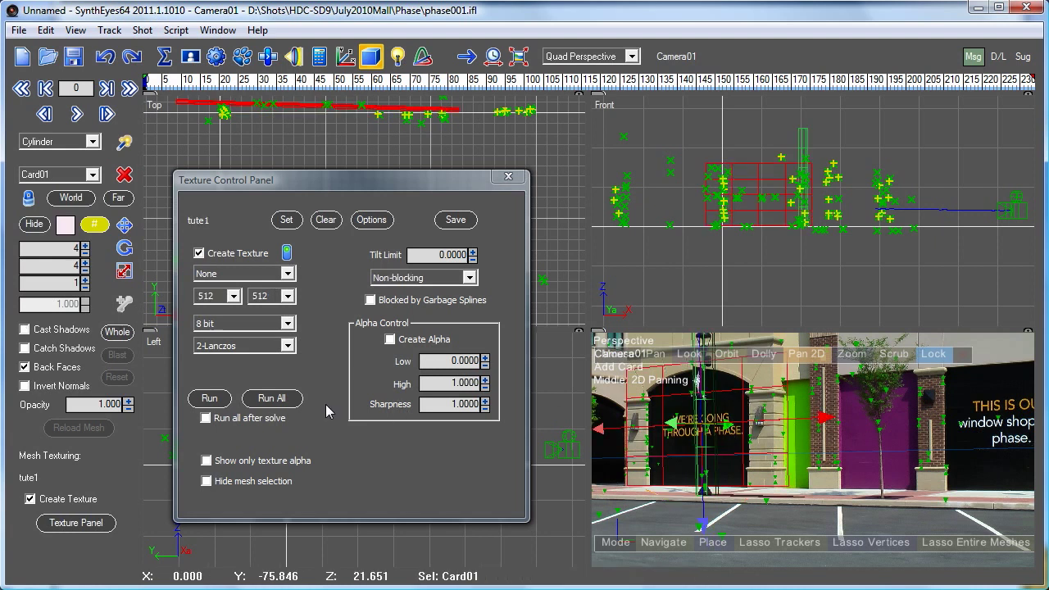
mouse_move(209, 397)
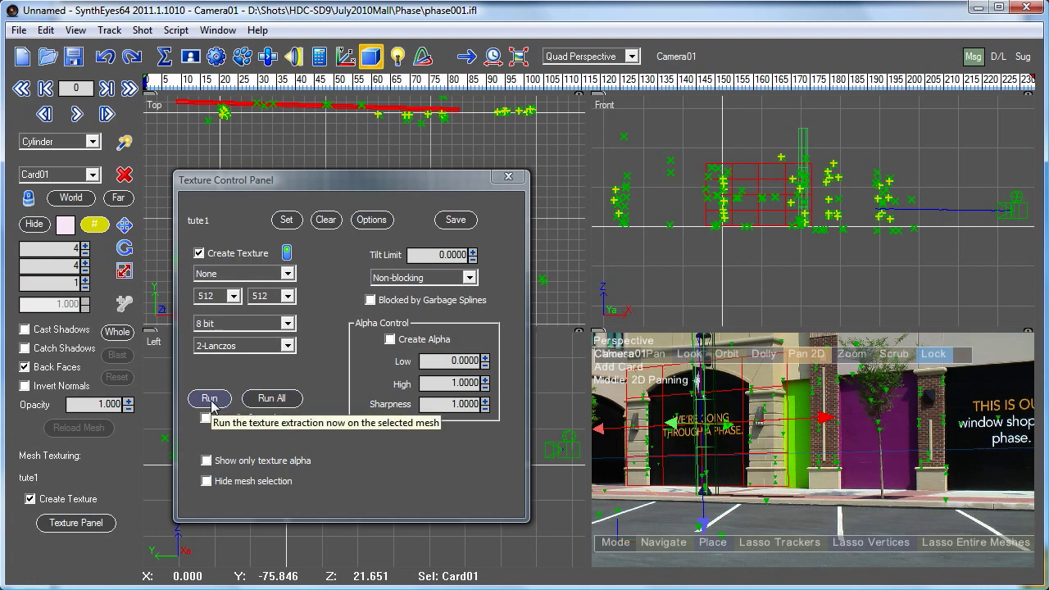
left_click(209, 398)
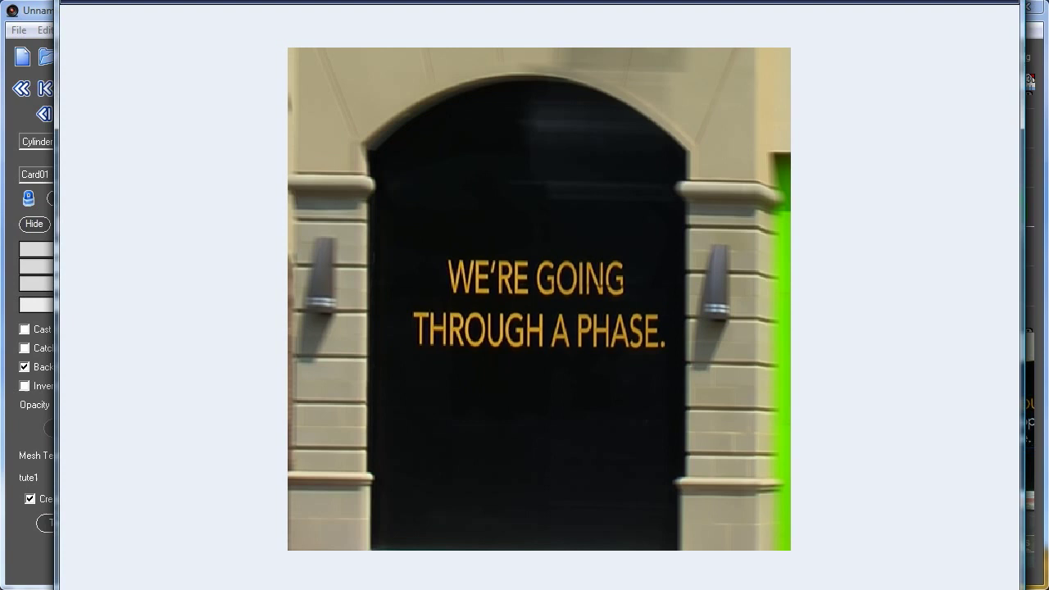
mouse_move(599, 54)
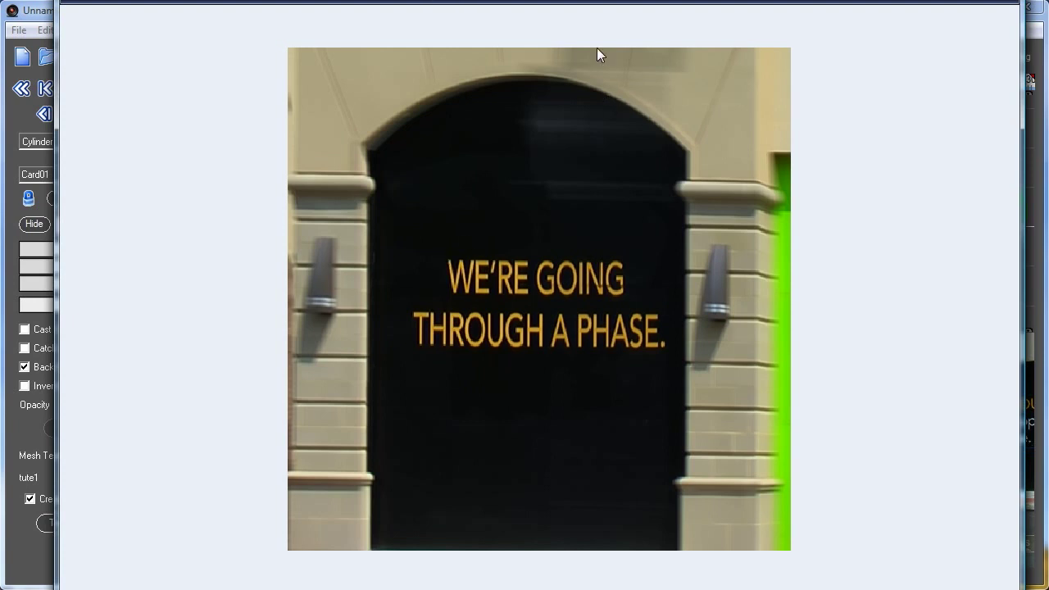
mouse_move(629, 131)
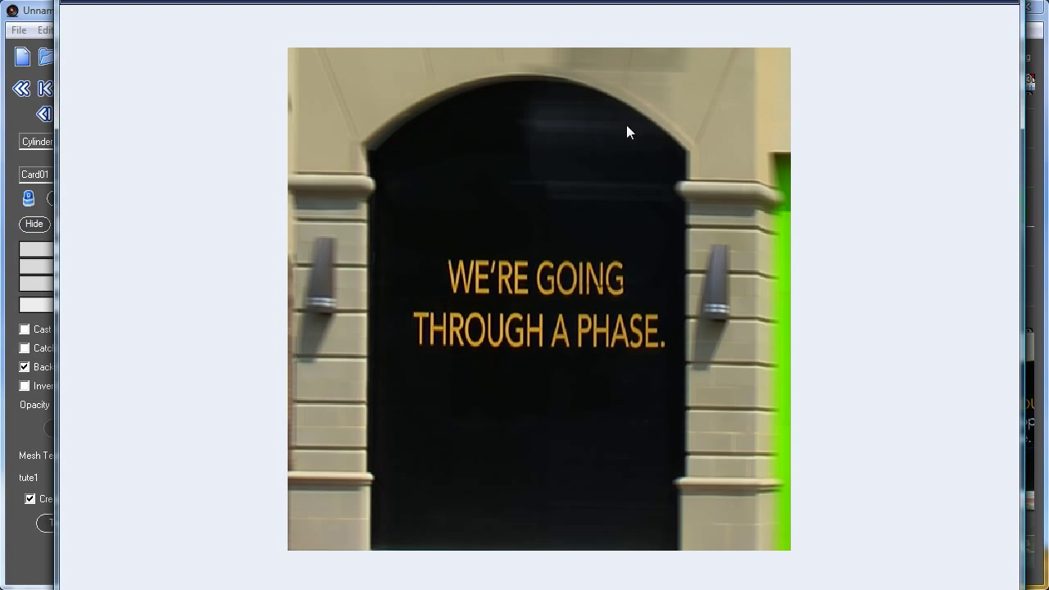
mouse_move(211, 490)
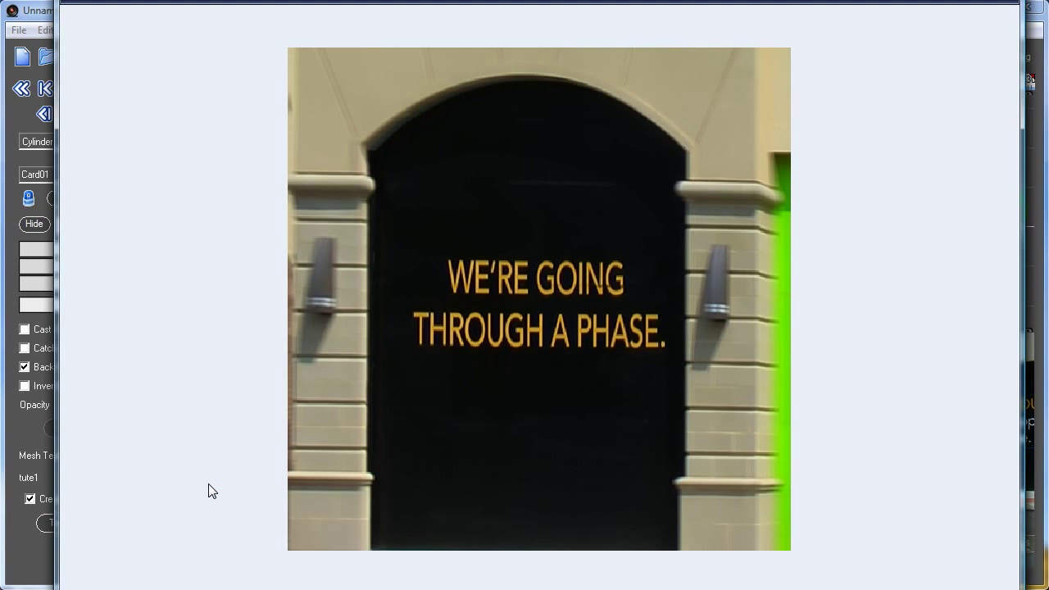
mouse_move(494, 117)
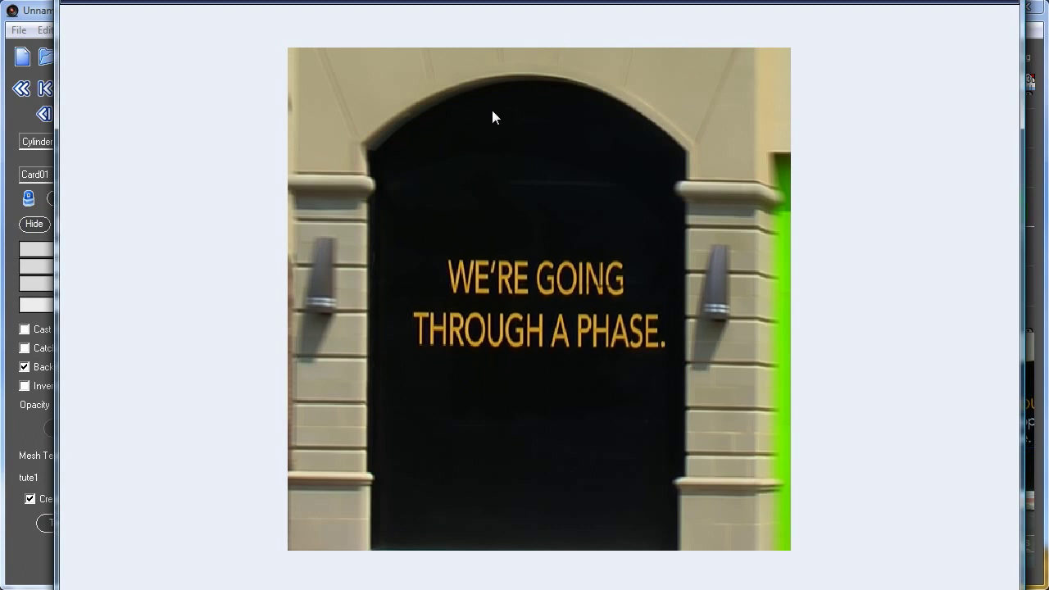
mouse_move(677, 281)
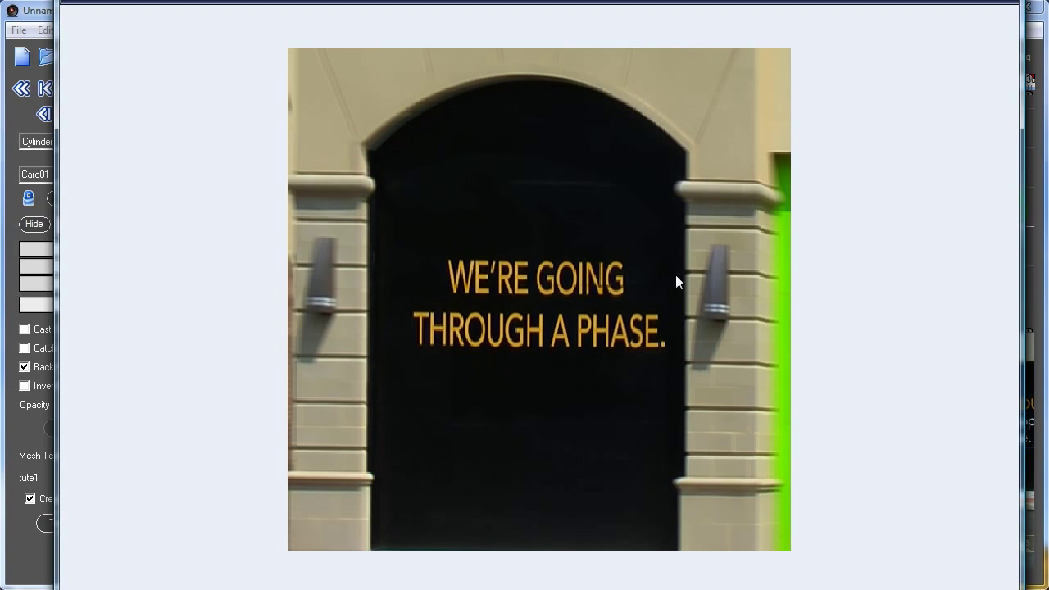
mouse_move(39, 18)
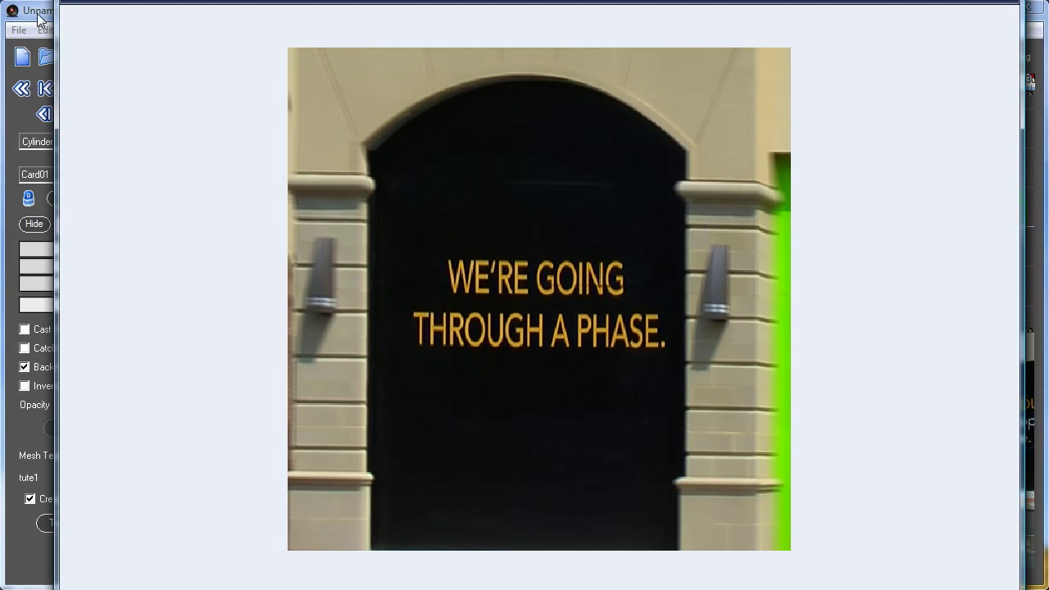